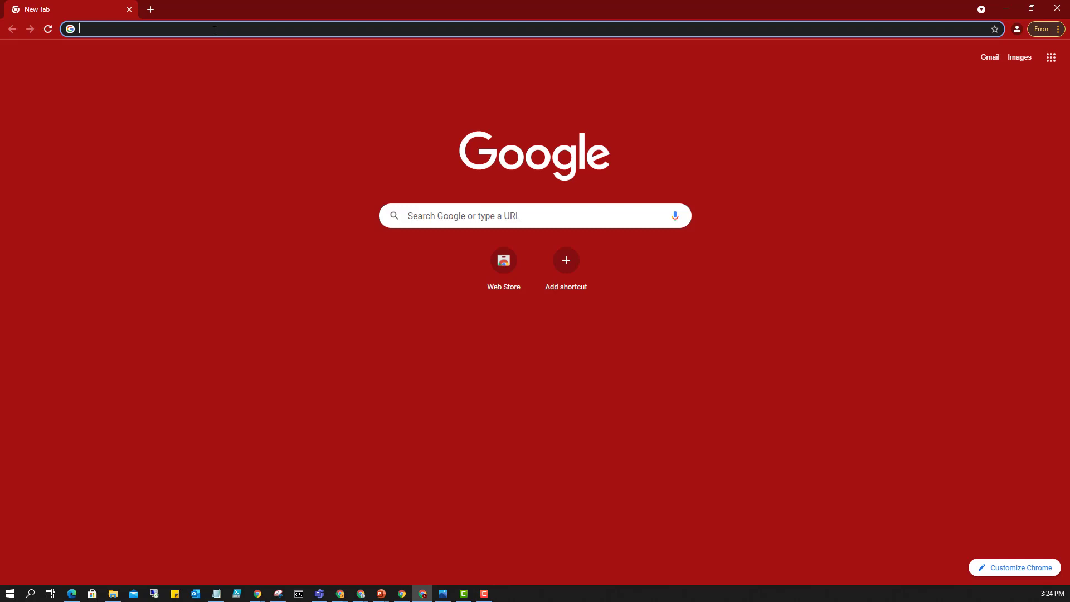
pyautogui.write('https://aka.ms/m365devprogram')
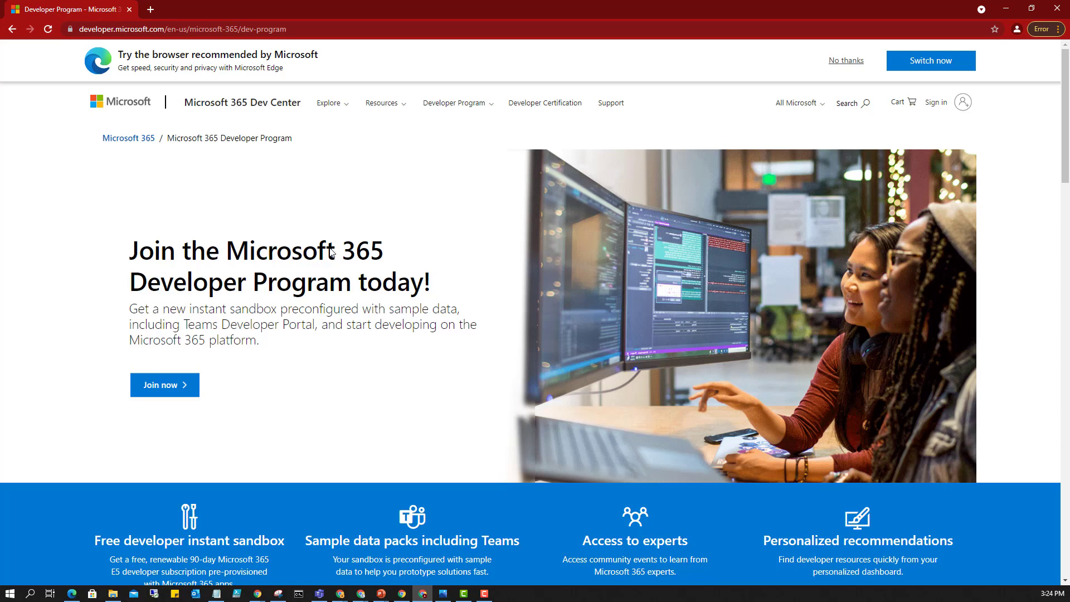
pyautogui.moveTo(244, 265)
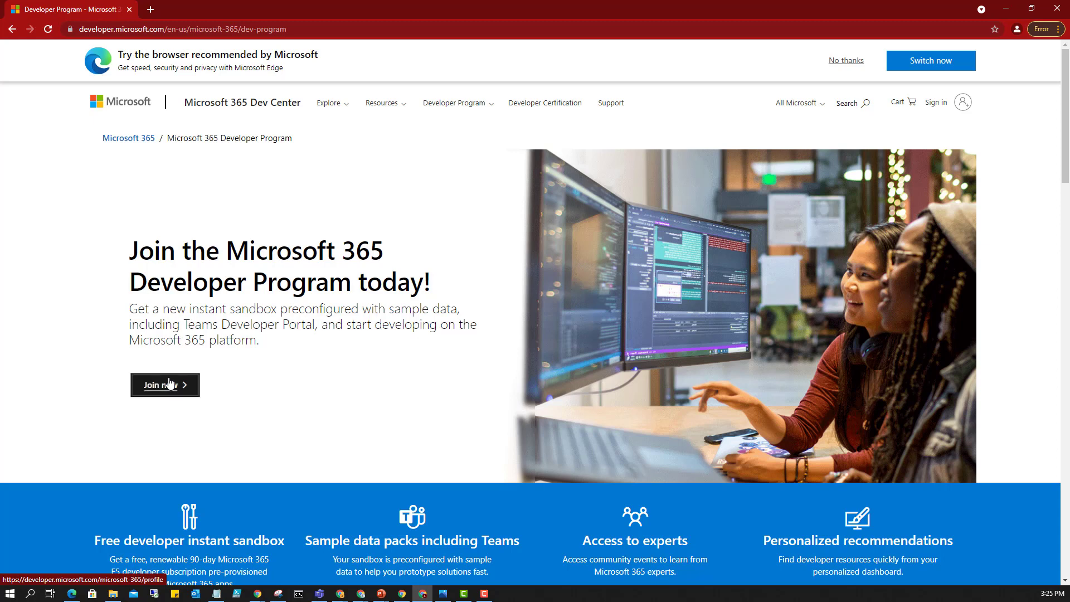
# Join now, sign in with the Microsoft account email and password, and stay signed in.
pyautogui.click(165, 384)
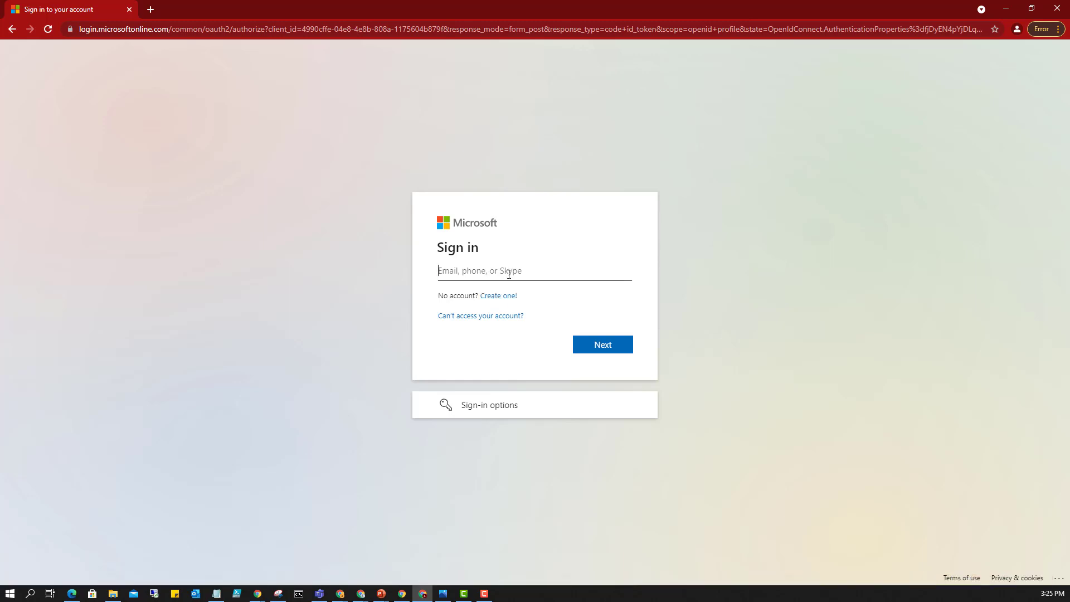
pyautogui.click(534, 271)
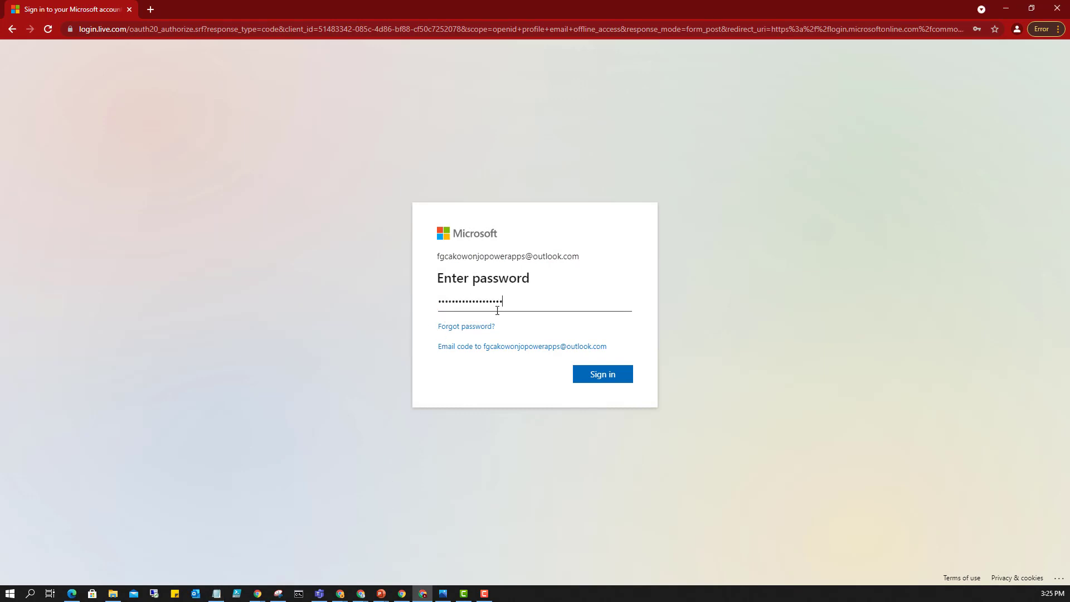
pyautogui.click(602, 373)
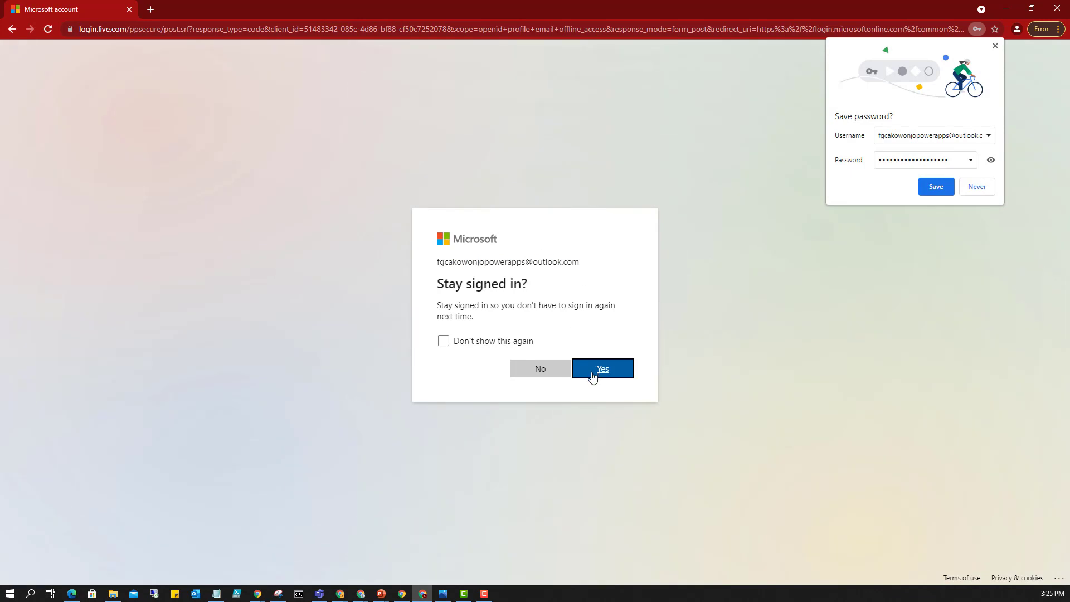
pyautogui.click(602, 369)
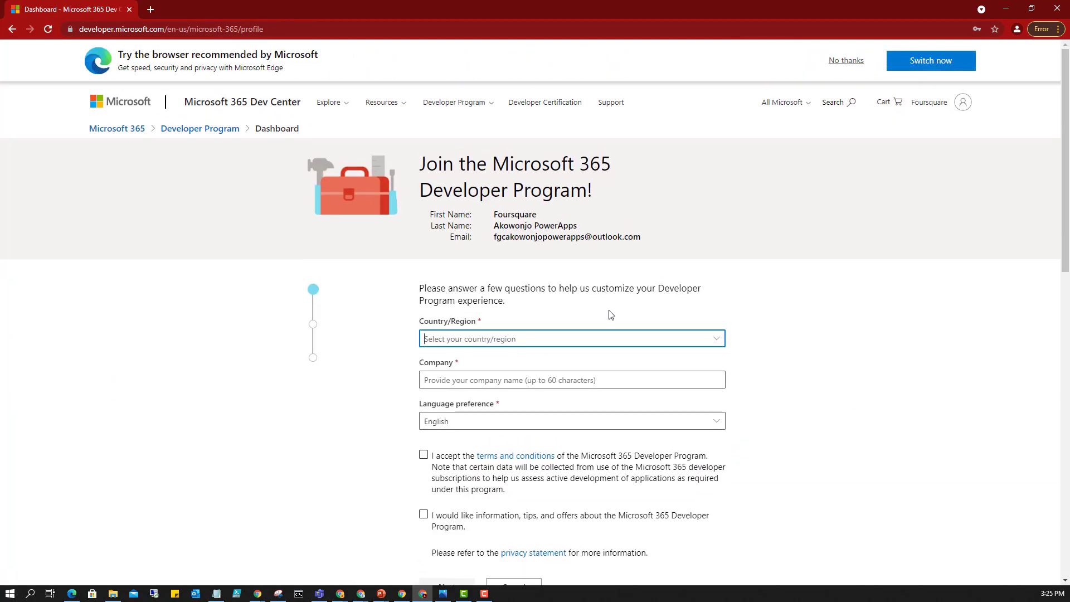
# Choose Nigeria as the Country/Region on the join form.
pyautogui.scroll(-3)
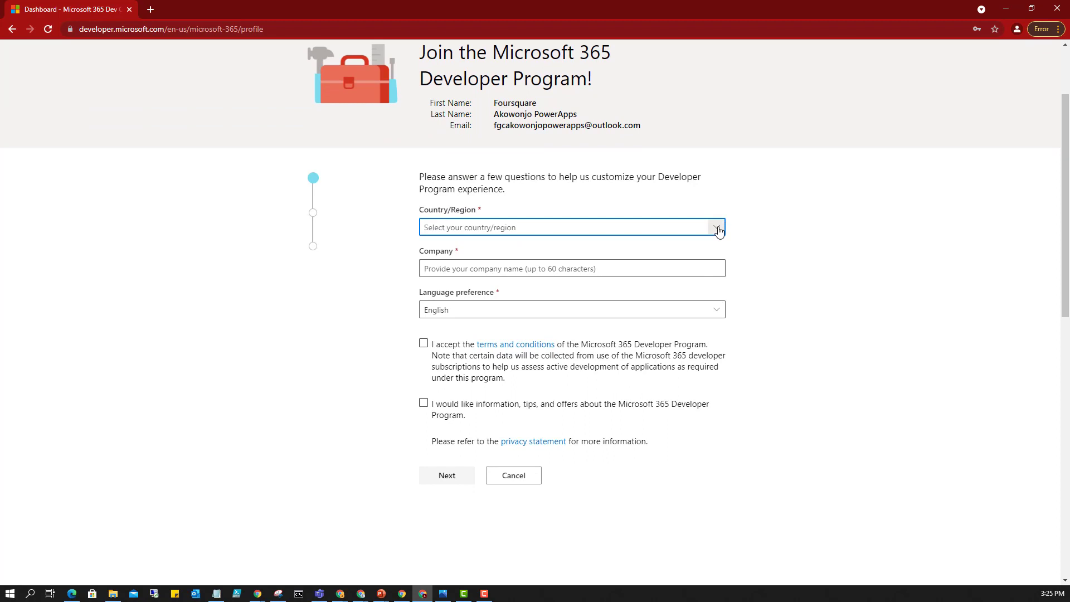
pyautogui.click(717, 227)
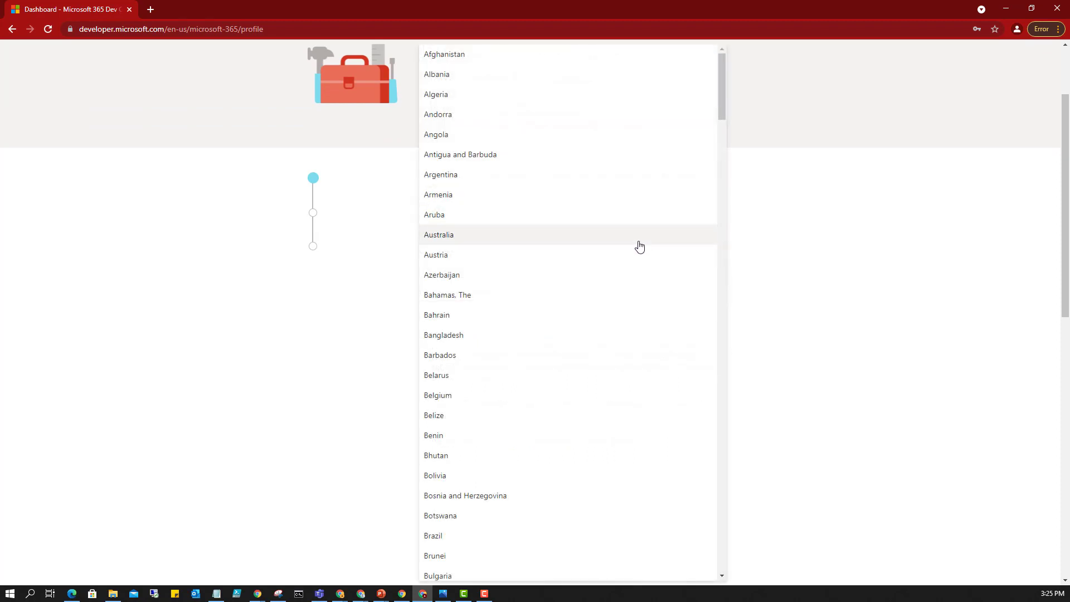
pyautogui.scroll(-3)
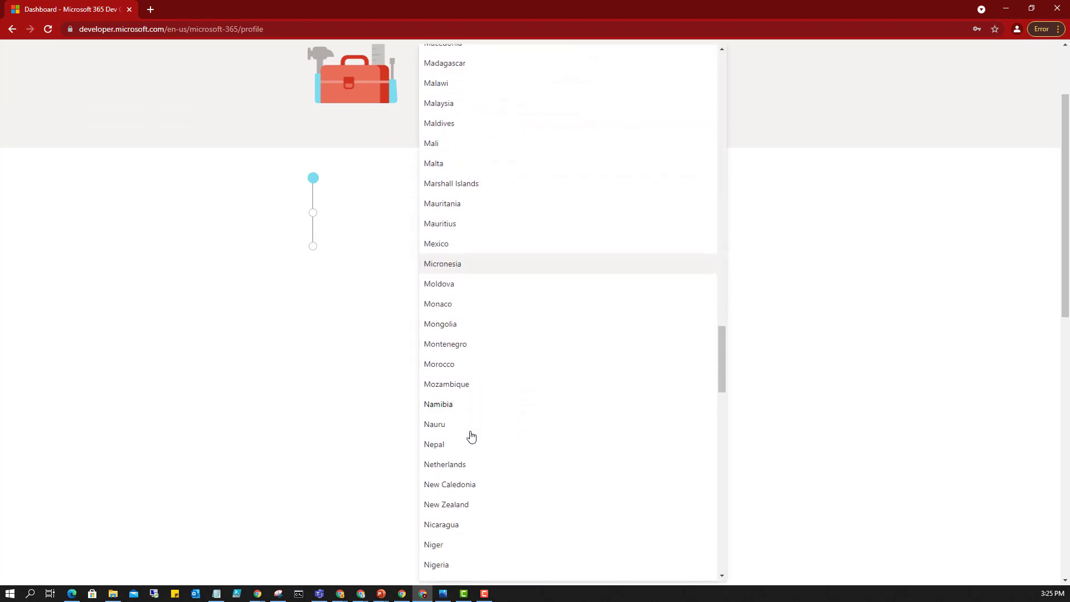
pyautogui.click(436, 563)
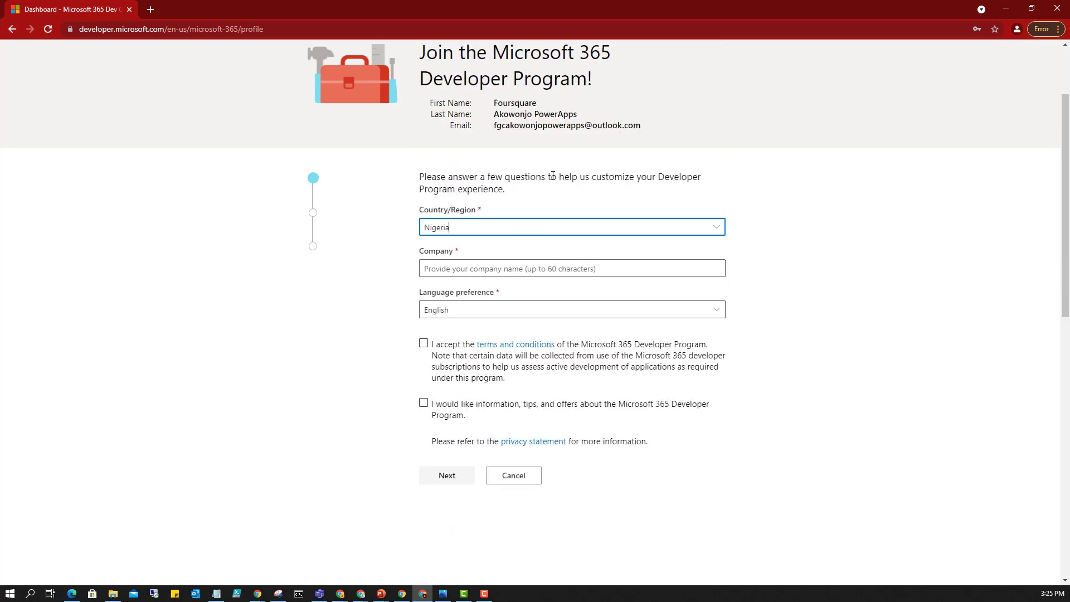
# Enter company name 'FGC Powerapps Group', accept the terms and continue to the next step.
pyautogui.click(570, 268)
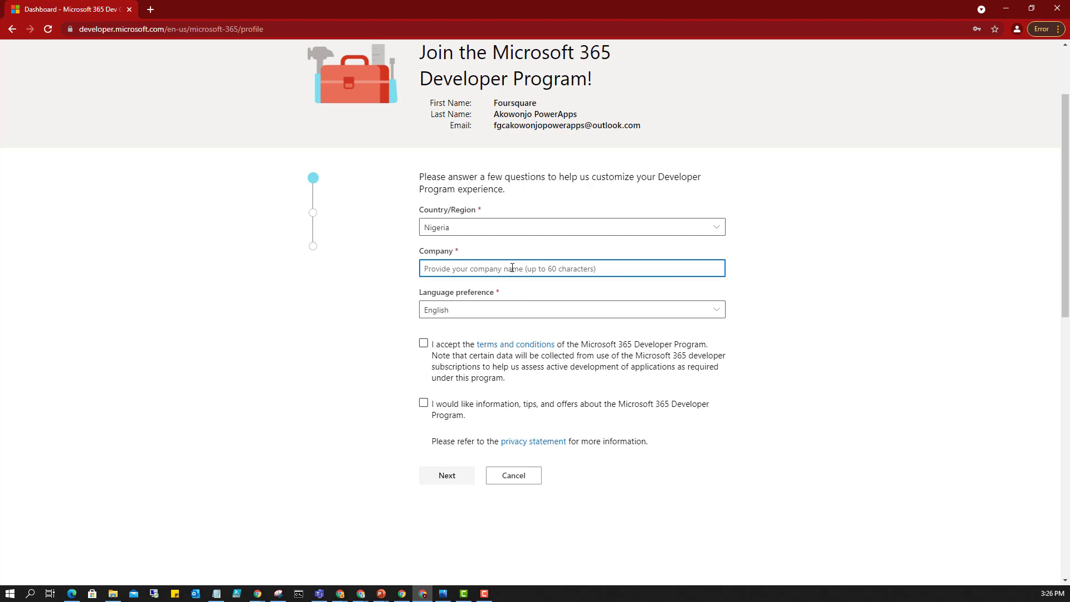
pyautogui.write('FGC')
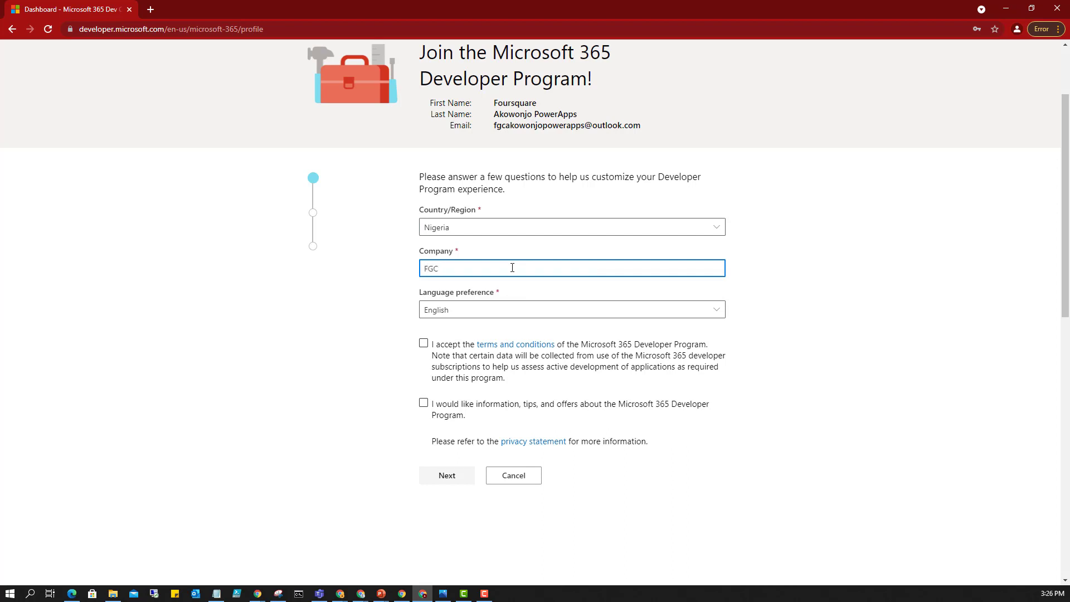
pyautogui.write('Powerapps')
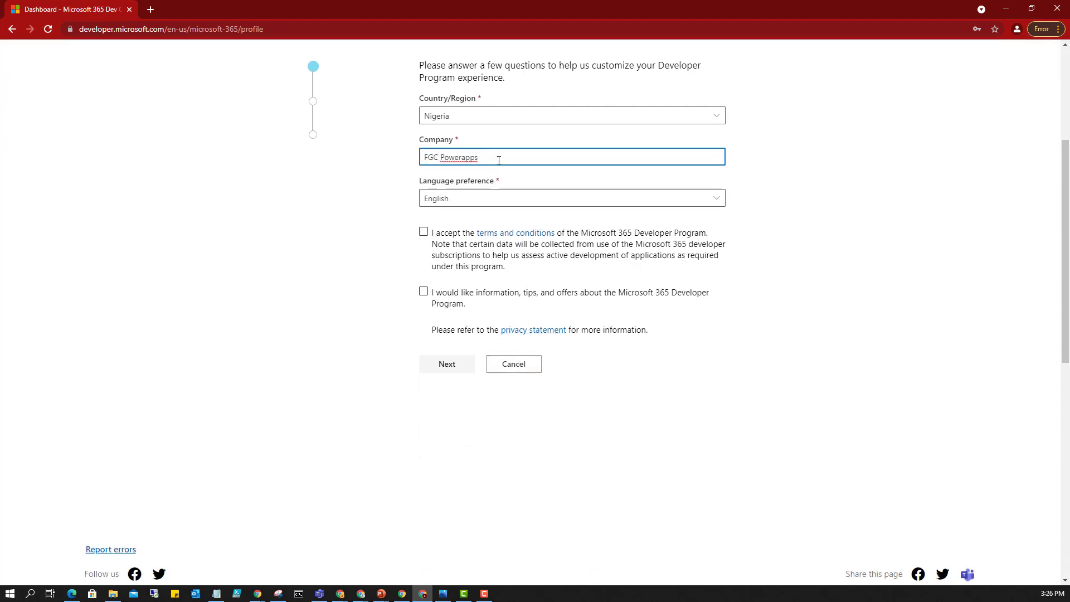
pyautogui.write('Group')
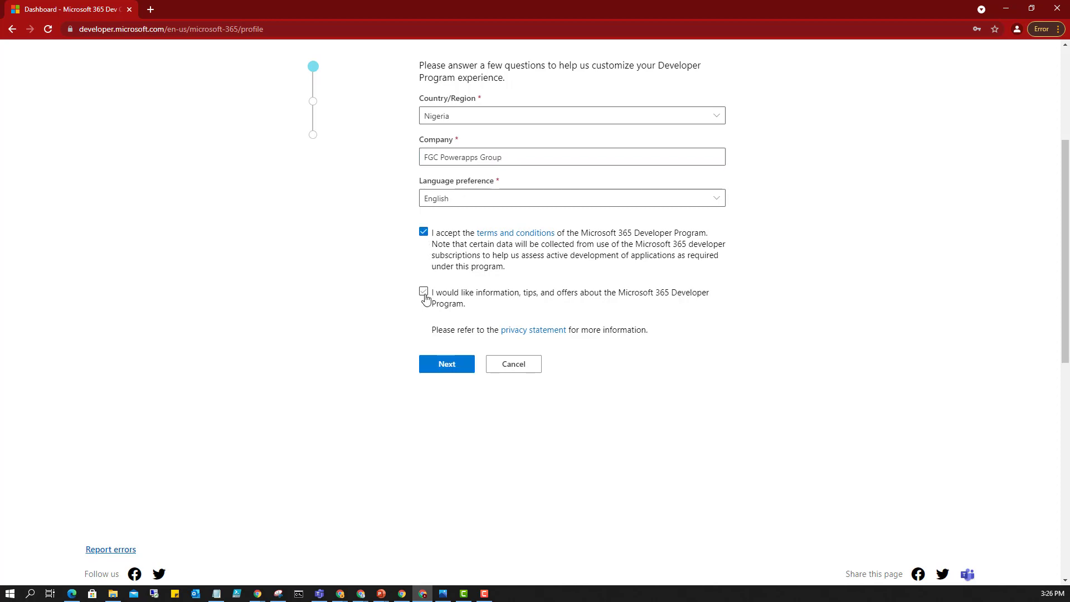
pyautogui.click(446, 363)
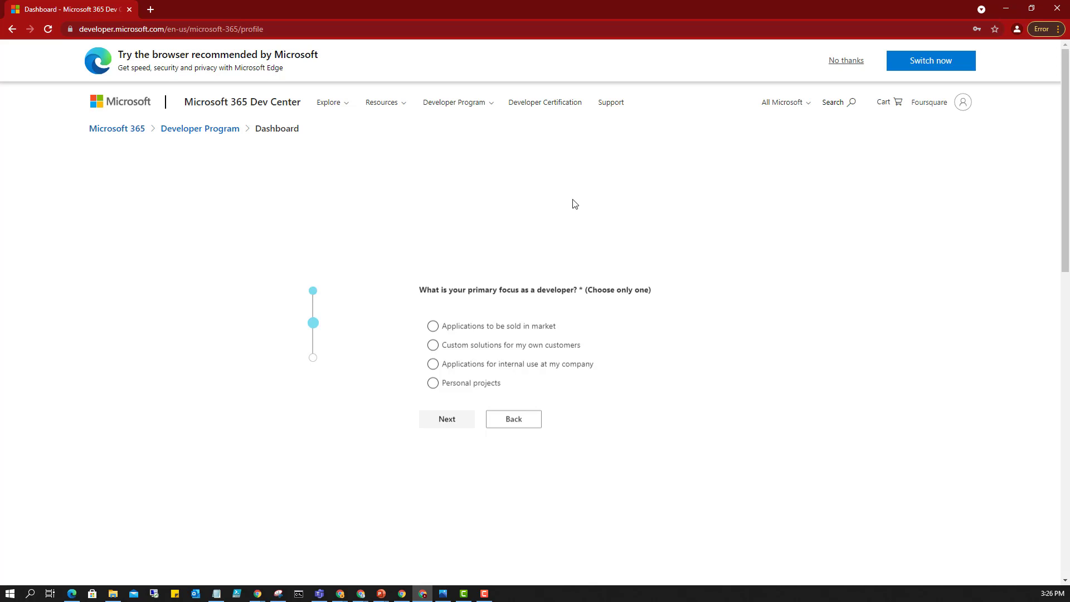
# Set the developer focus to Personal projects and continue.
pyautogui.click(432, 382)
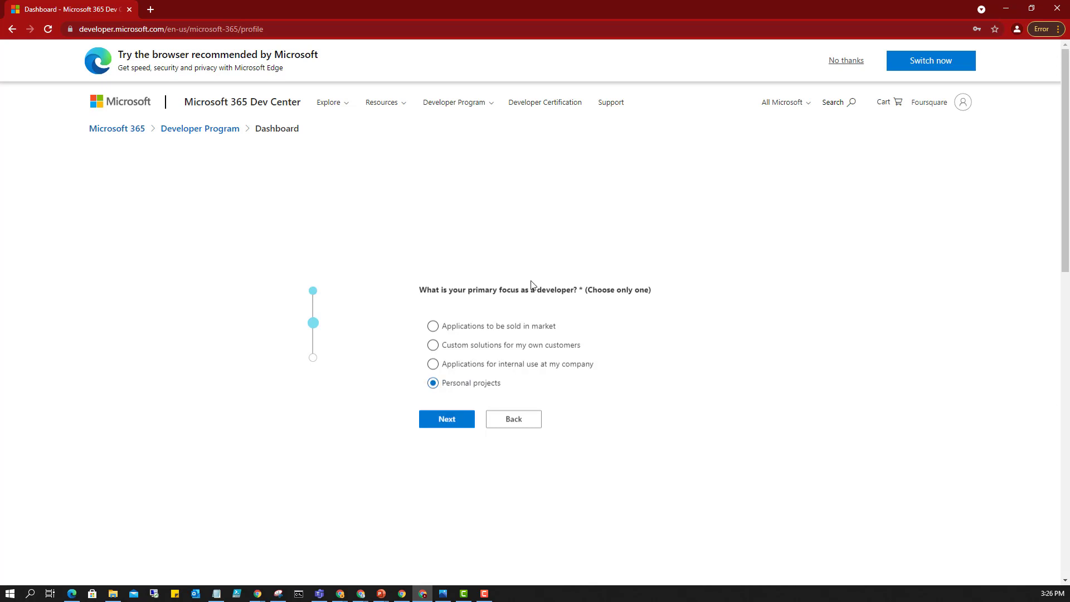
pyautogui.moveTo(449, 437)
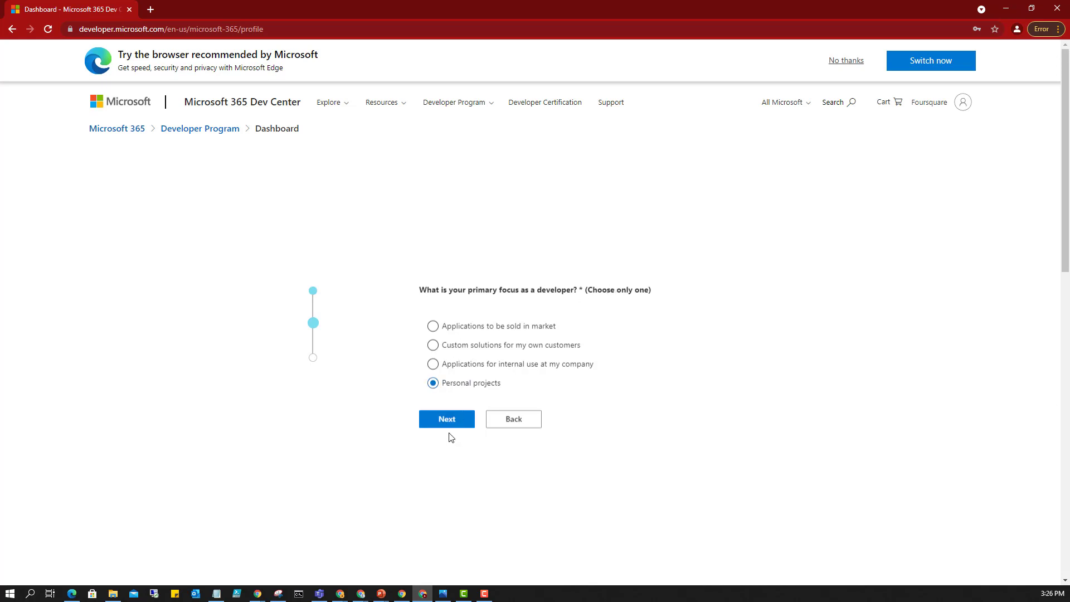
pyautogui.click(446, 418)
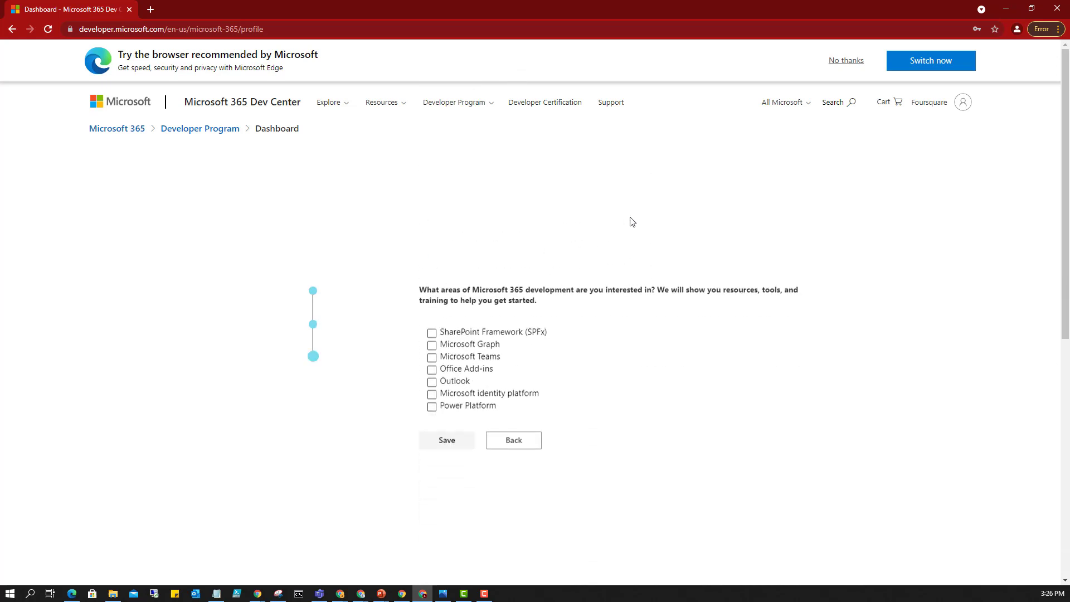
pyautogui.moveTo(724, 308)
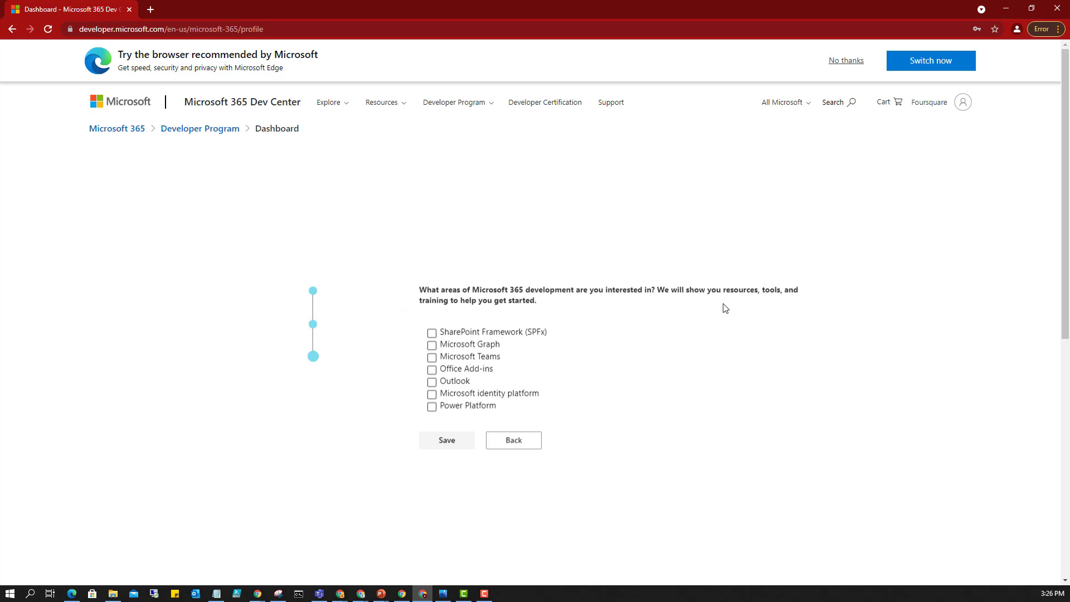
# Tick the development areas of interest, including Office Add-ins and Microsoft identity platform.
pyautogui.click(431, 333)
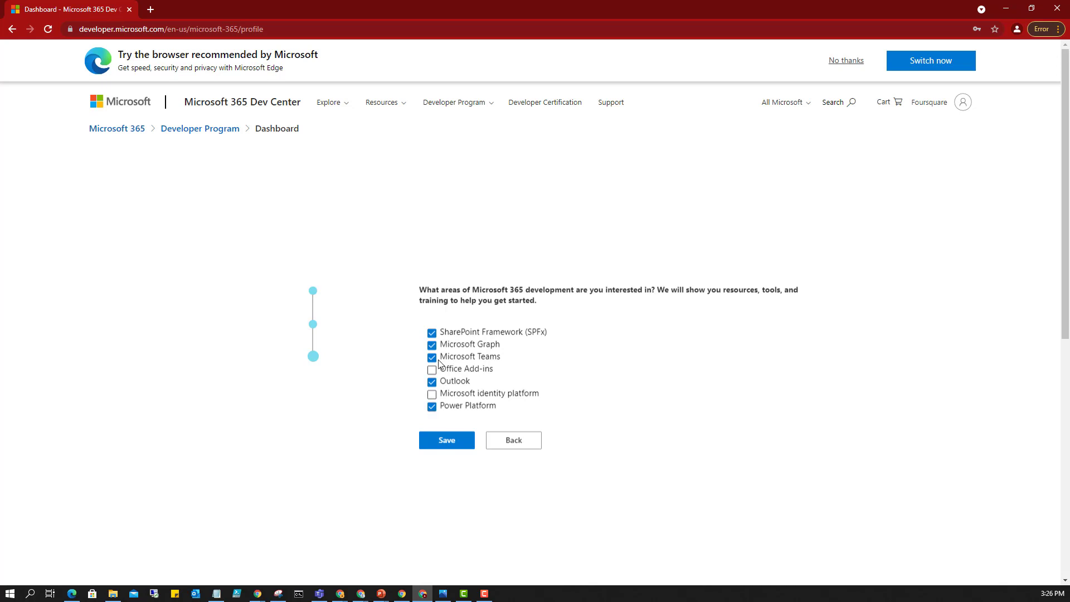
pyautogui.click(432, 369)
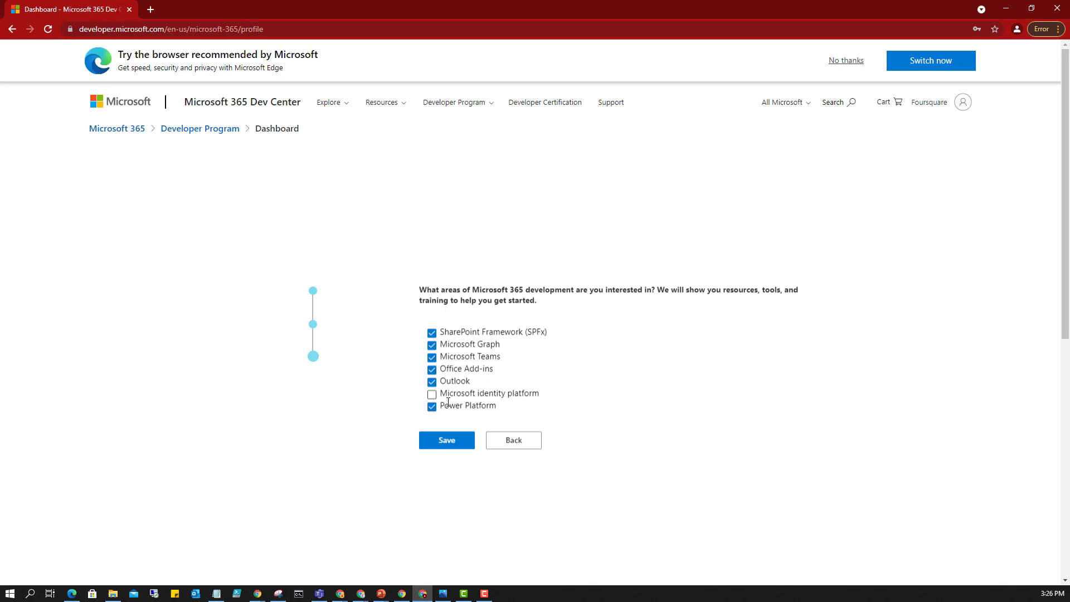
pyautogui.click(432, 393)
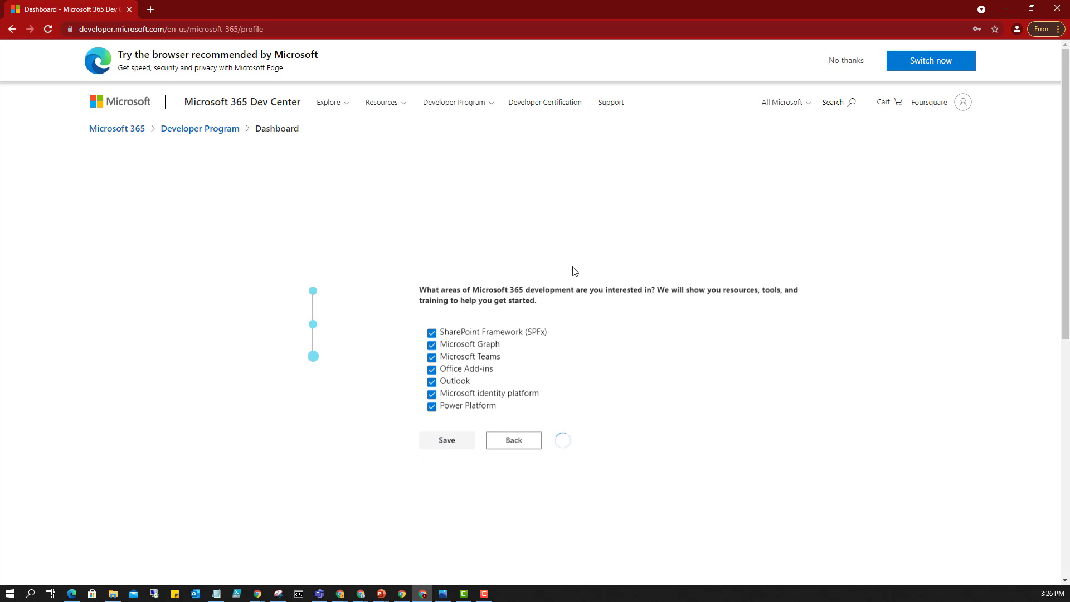
# Start E5 subscription setup, compare Configurable sandbox, and proceed with the Instant sandbox.
pyautogui.click(445, 439)
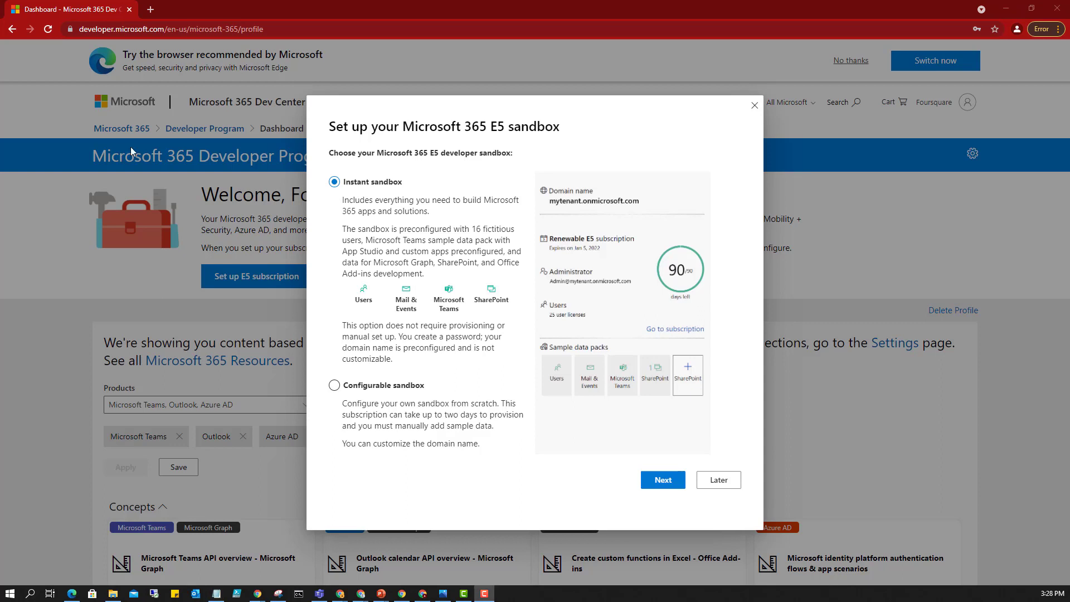
pyautogui.moveTo(382, 161)
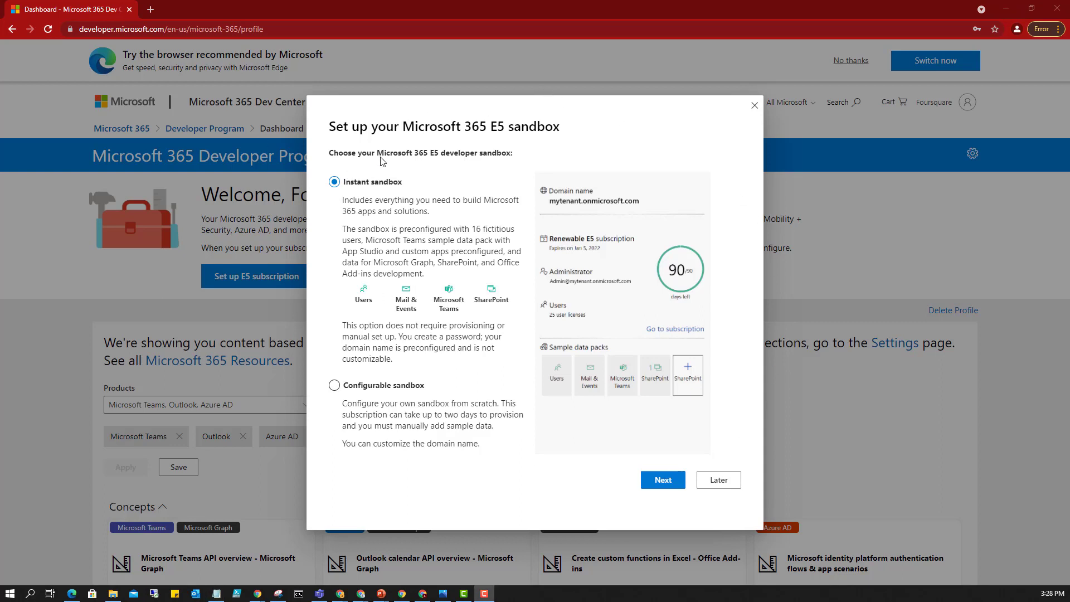
pyautogui.moveTo(431, 181)
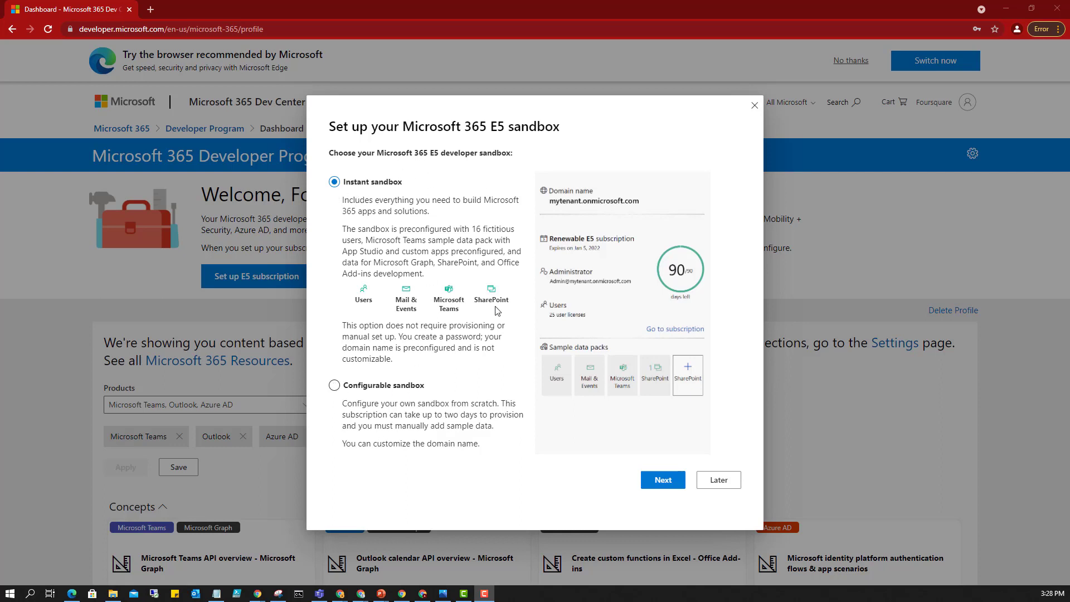
pyautogui.moveTo(445, 388)
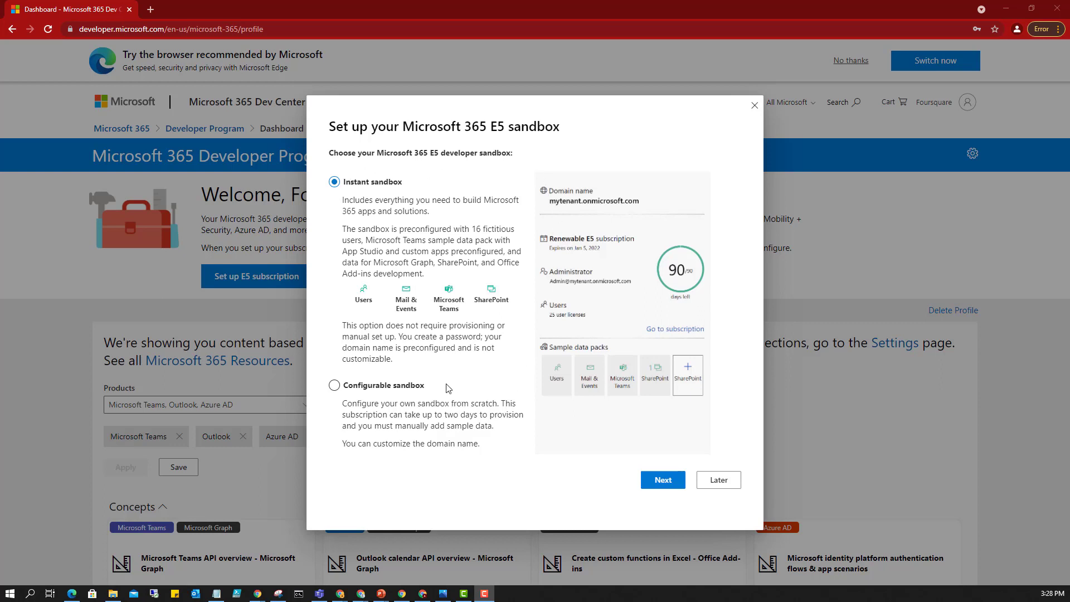
pyautogui.moveTo(326, 242)
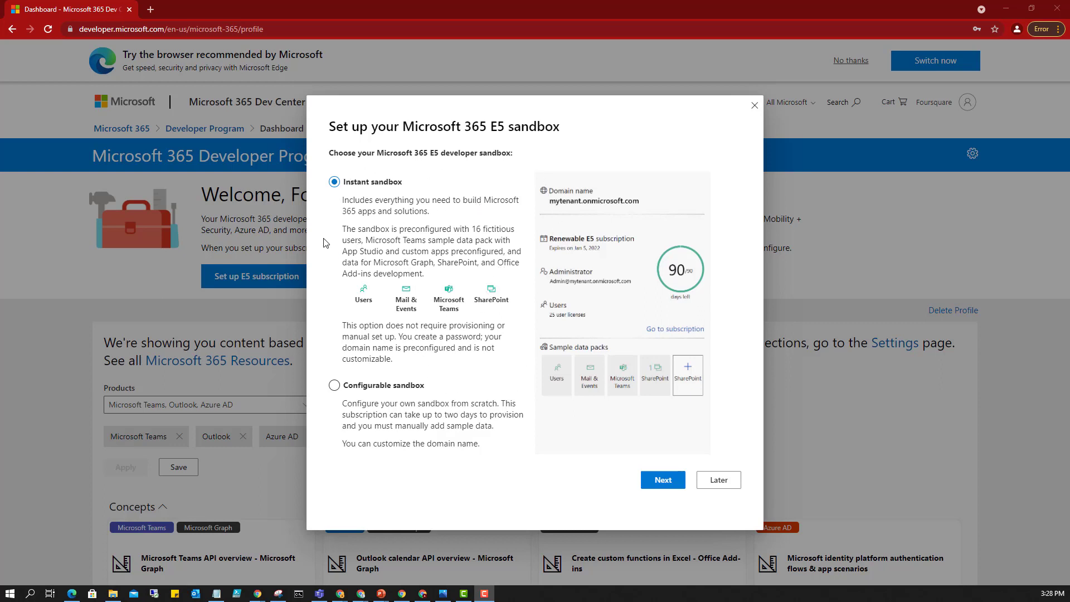
pyautogui.moveTo(473, 230)
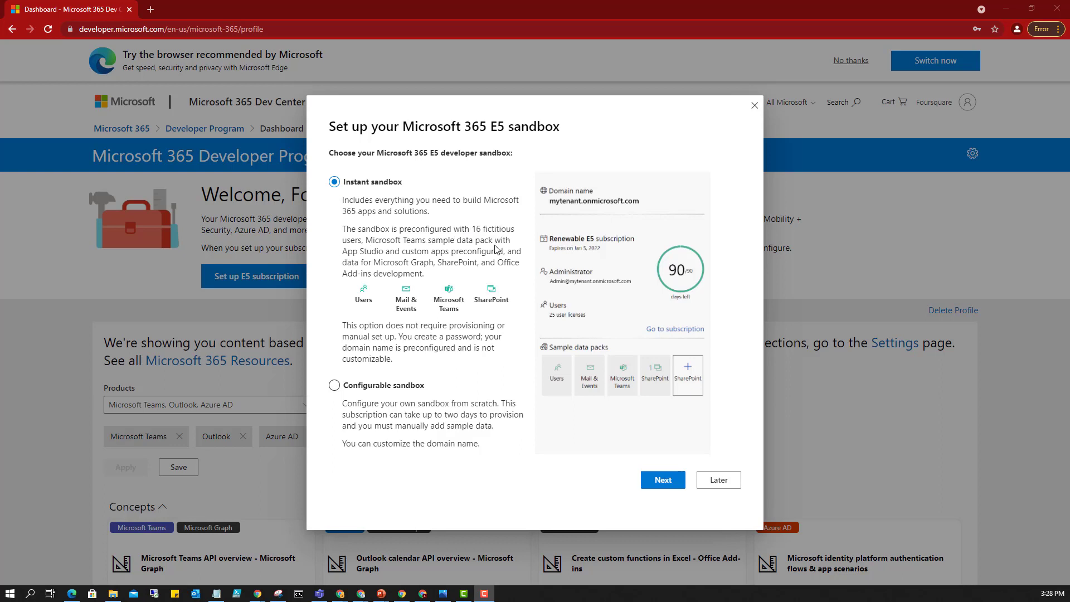
pyautogui.moveTo(471, 252)
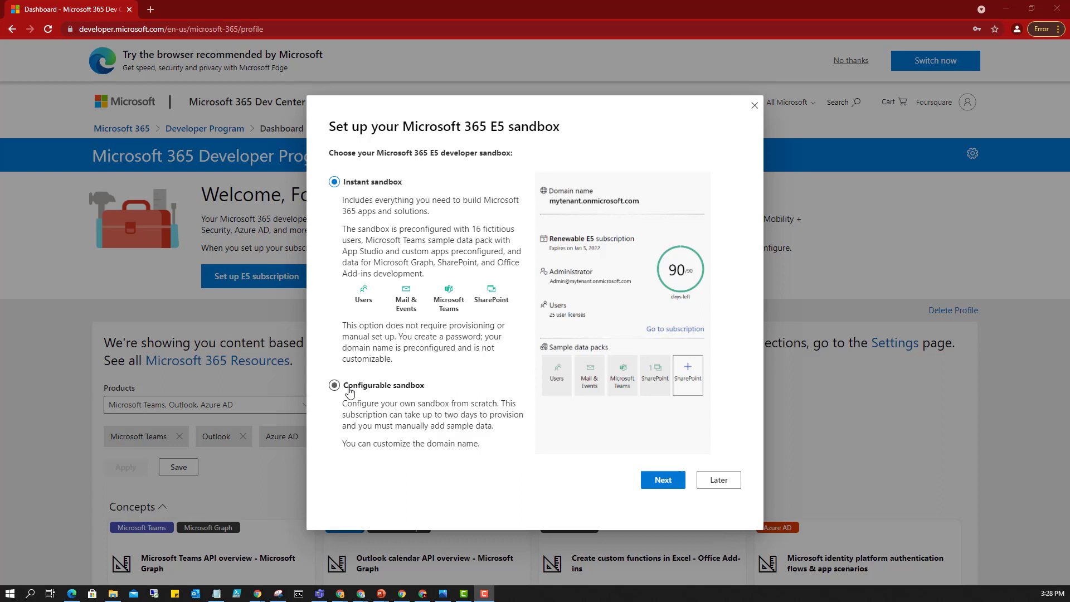
pyautogui.click(334, 384)
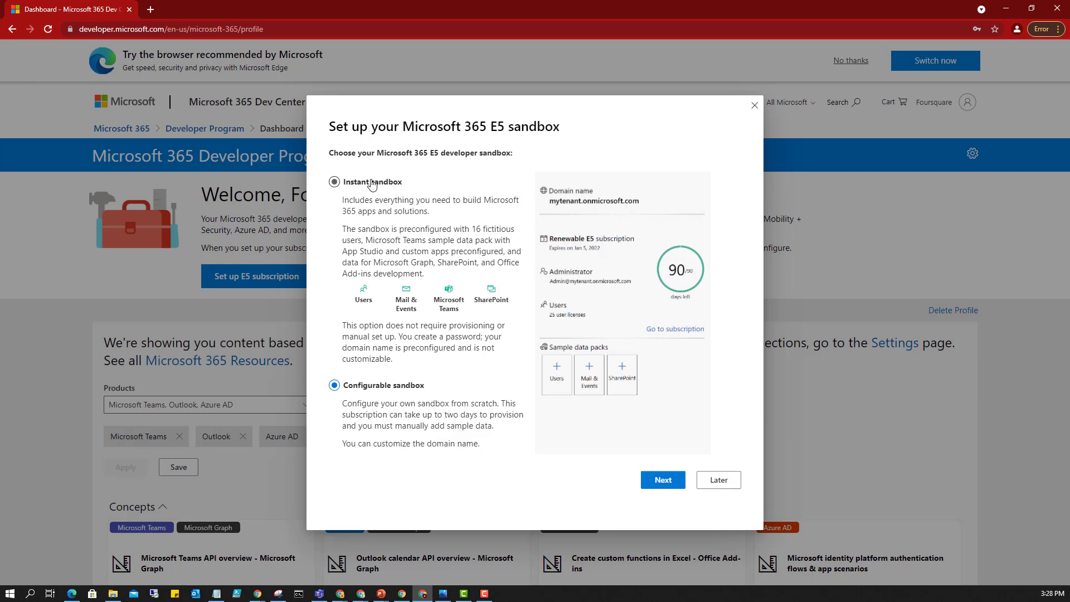
pyautogui.click(333, 182)
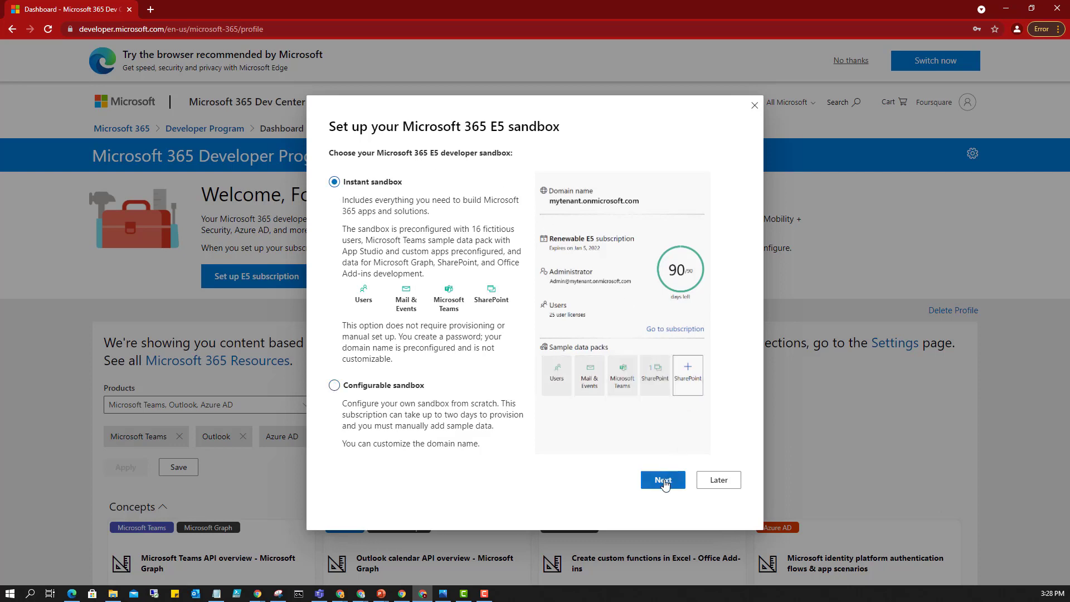
pyautogui.click(660, 479)
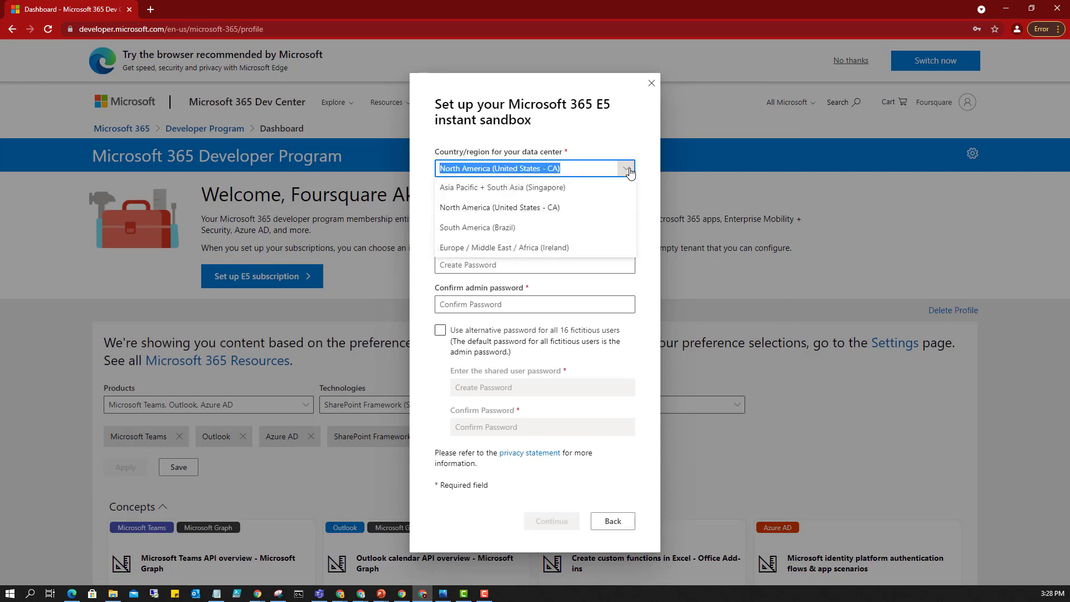
pyautogui.moveTo(519, 259)
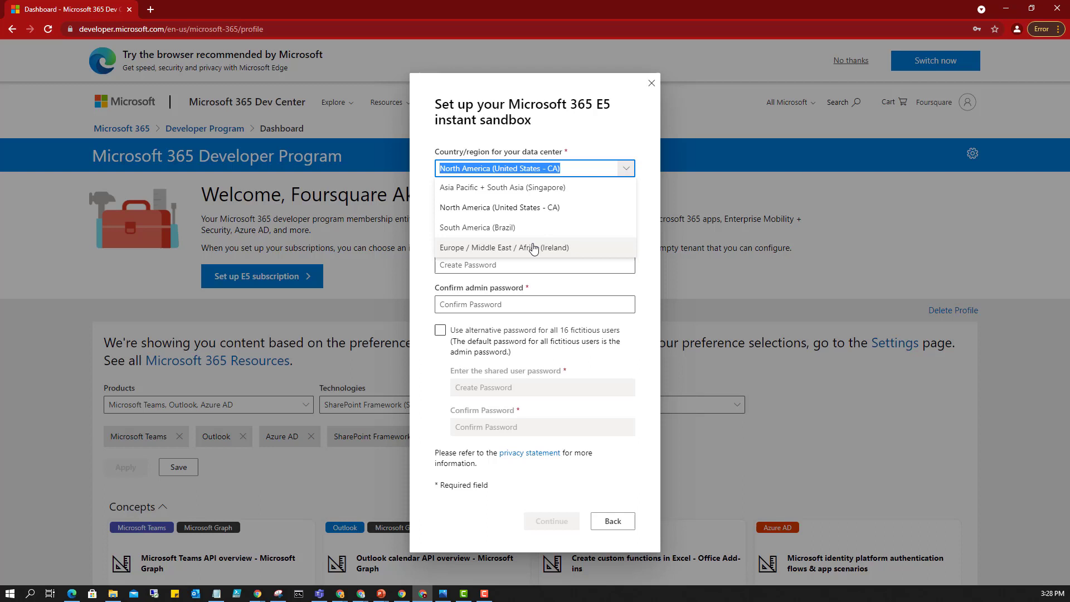
# Fill the sandbox form with the Europe / Middle East / Africa (Ireland) region, admin username and passwords.
pyautogui.click(503, 247)
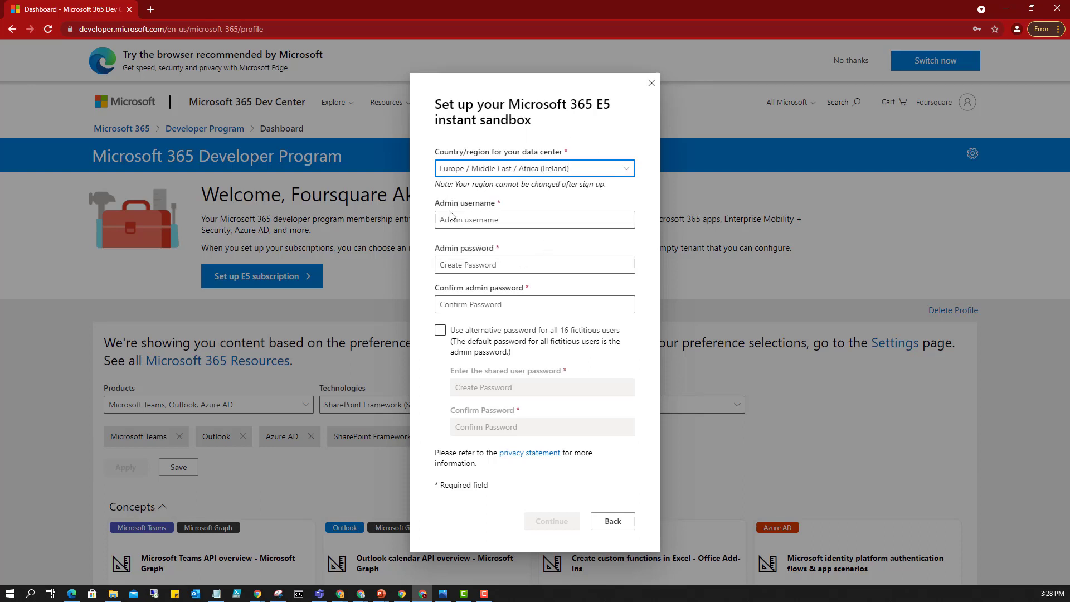
pyautogui.moveTo(583, 382)
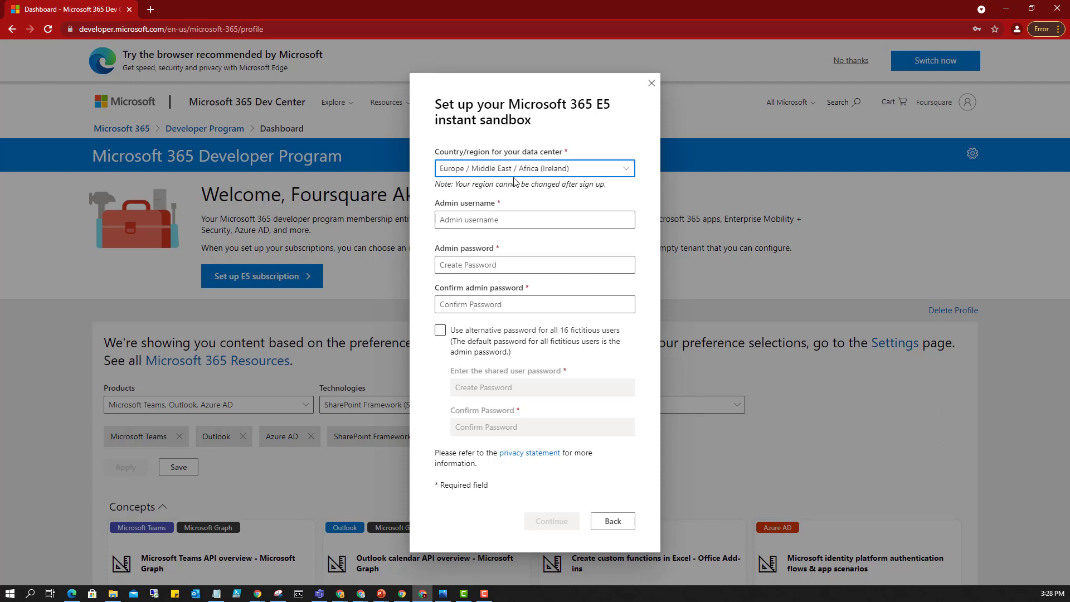
pyautogui.click(534, 220)
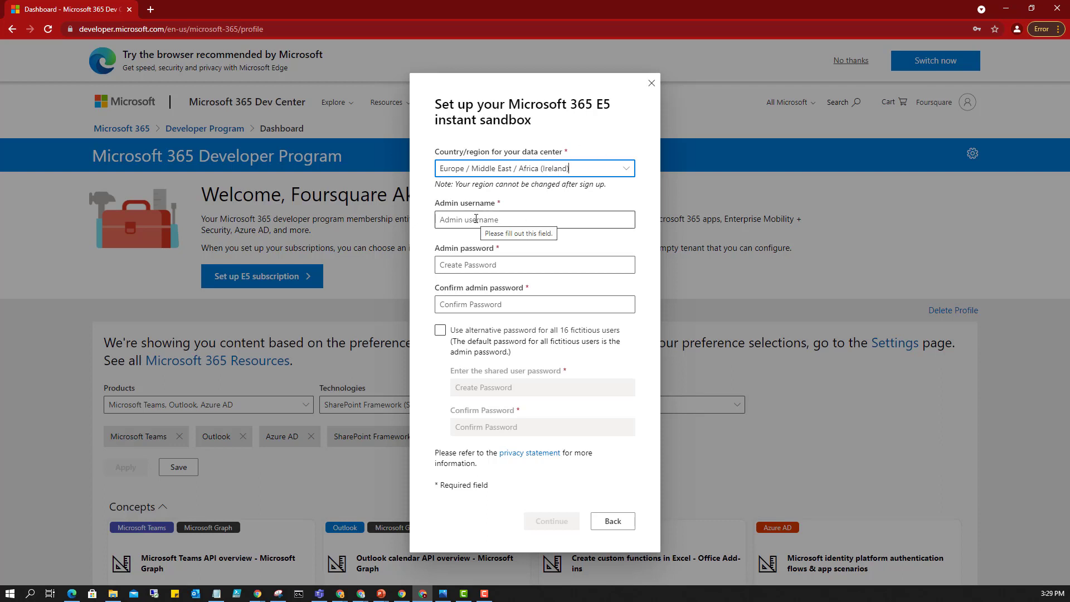
pyautogui.moveTo(535, 257)
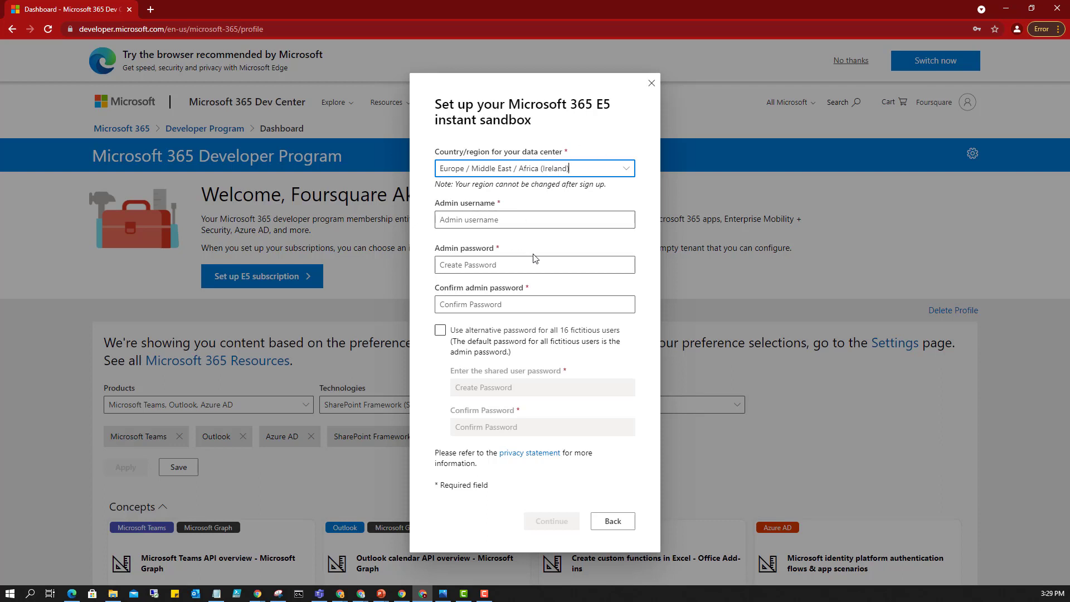
pyautogui.click(534, 220)
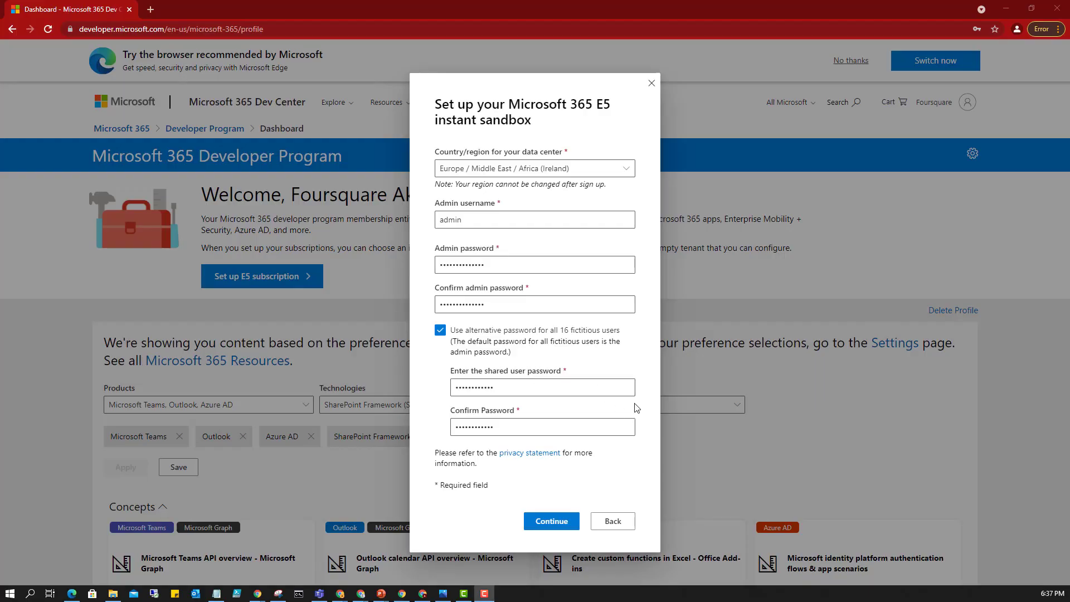
pyautogui.moveTo(528, 298)
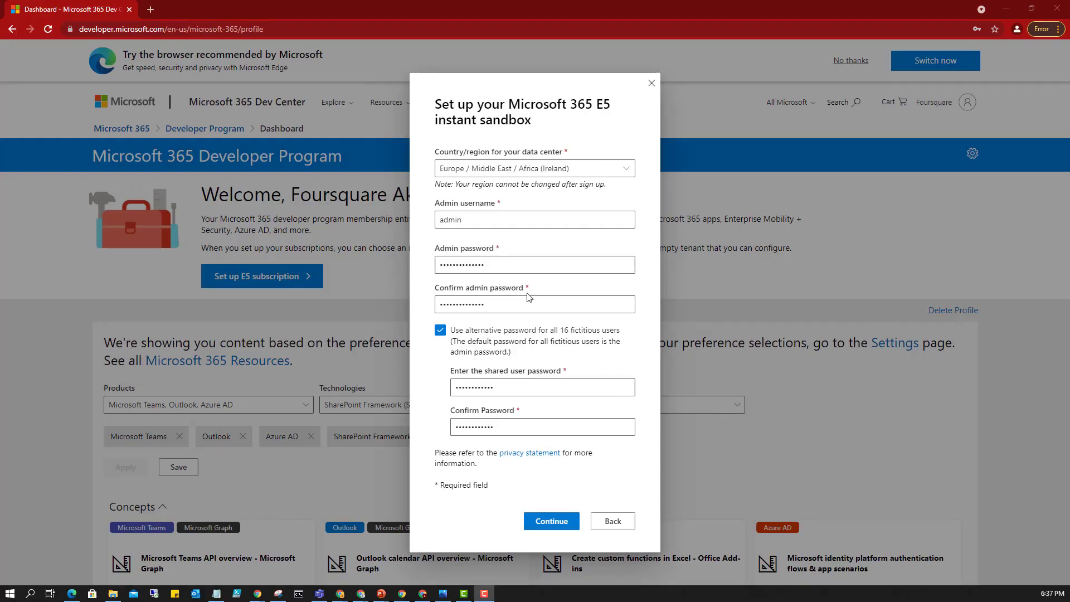
pyautogui.moveTo(540, 365)
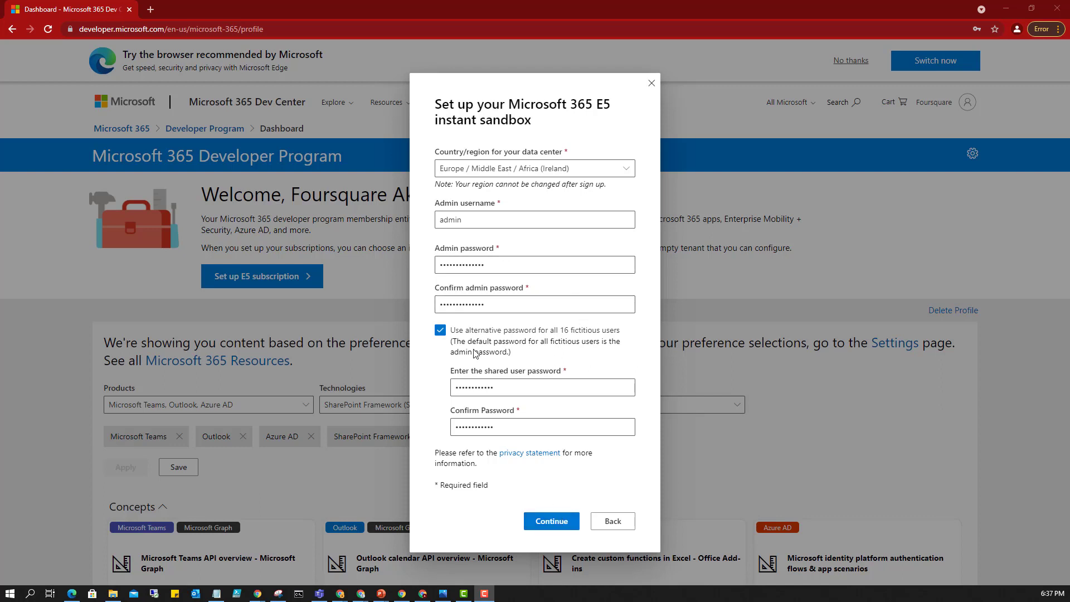
pyautogui.click(534, 265)
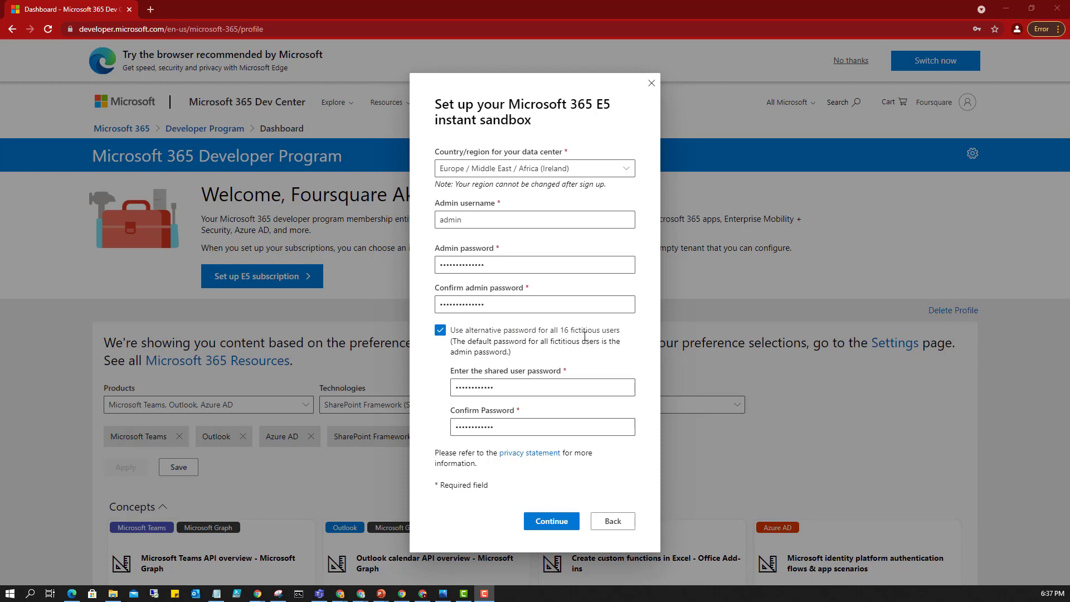
pyautogui.click(552, 520)
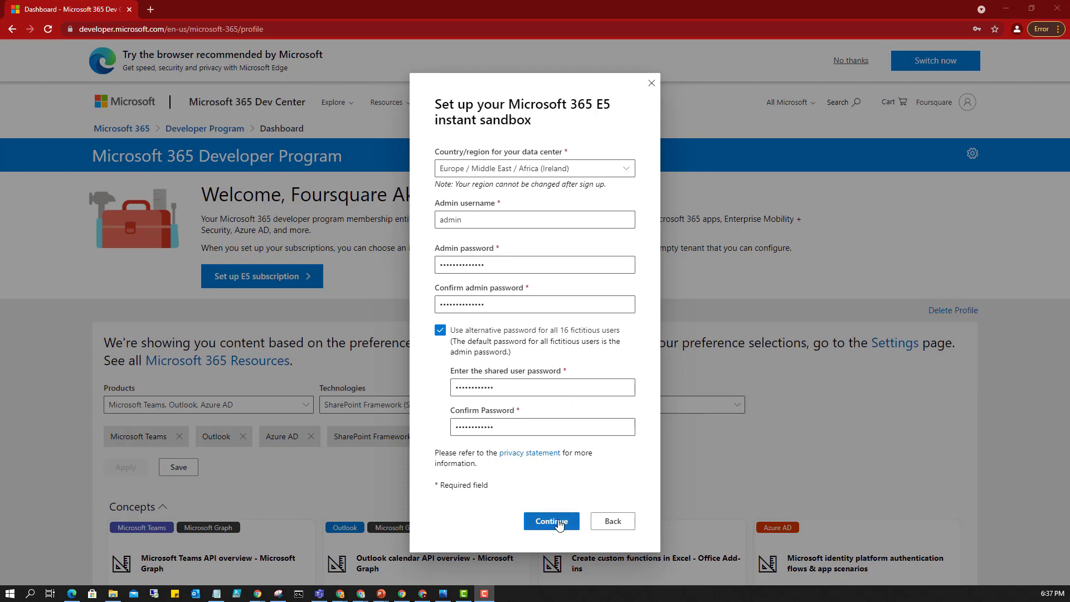
# Submit the sandbox setup and begin phone verification to create the E5 subscription.
pyautogui.click(551, 520)
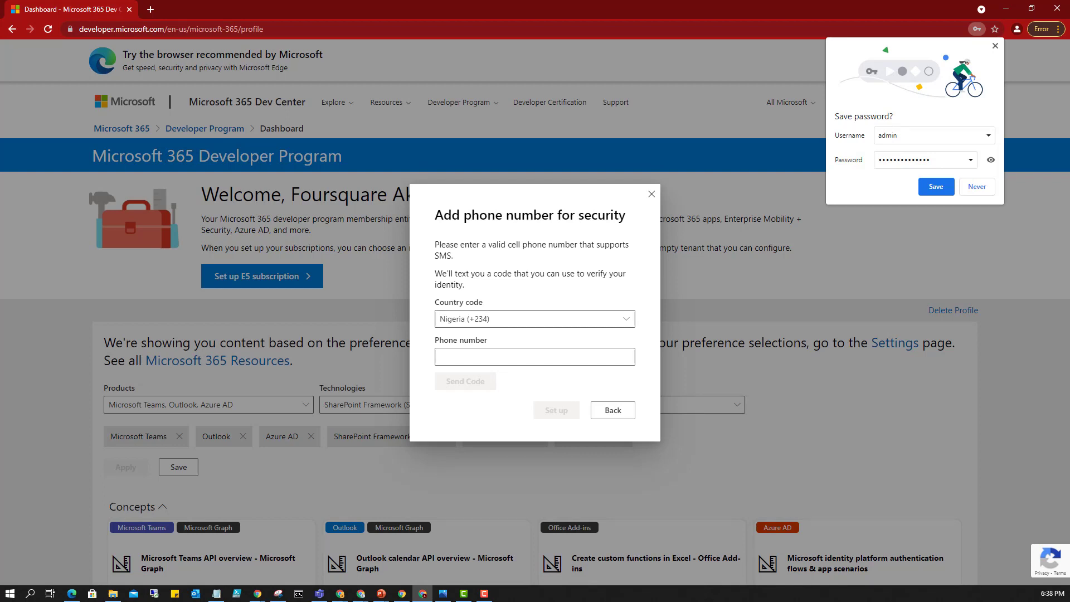
pyautogui.click(555, 410)
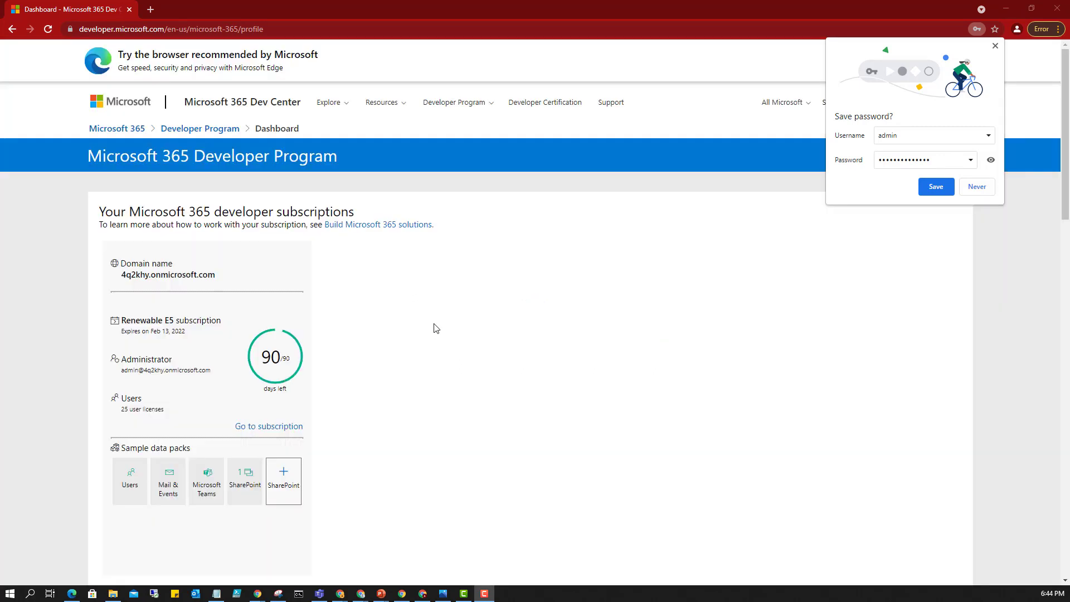
pyautogui.moveTo(290, 194)
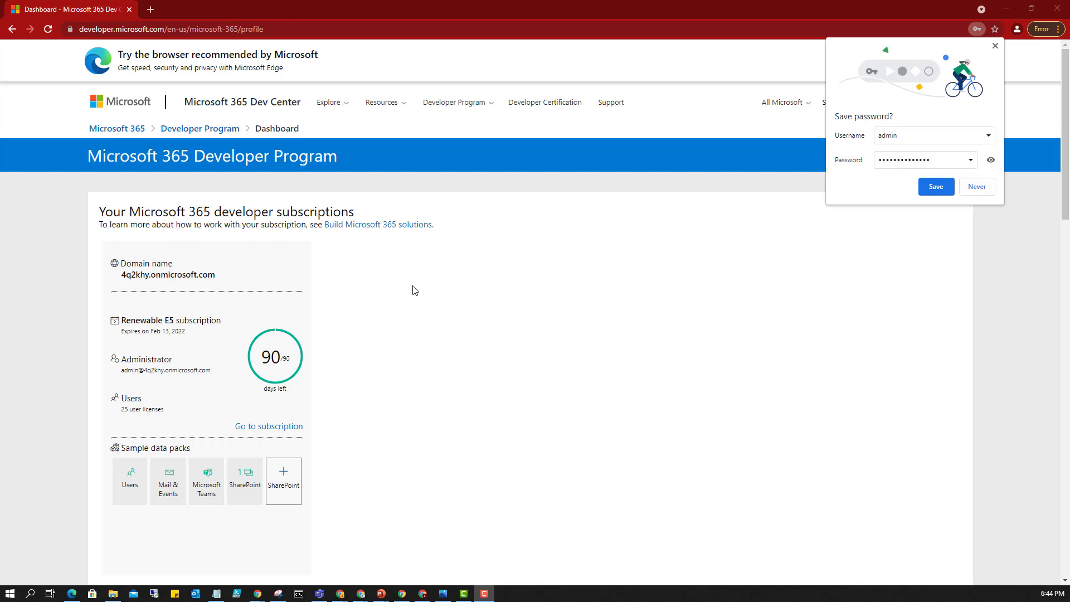
pyautogui.moveTo(542, 381)
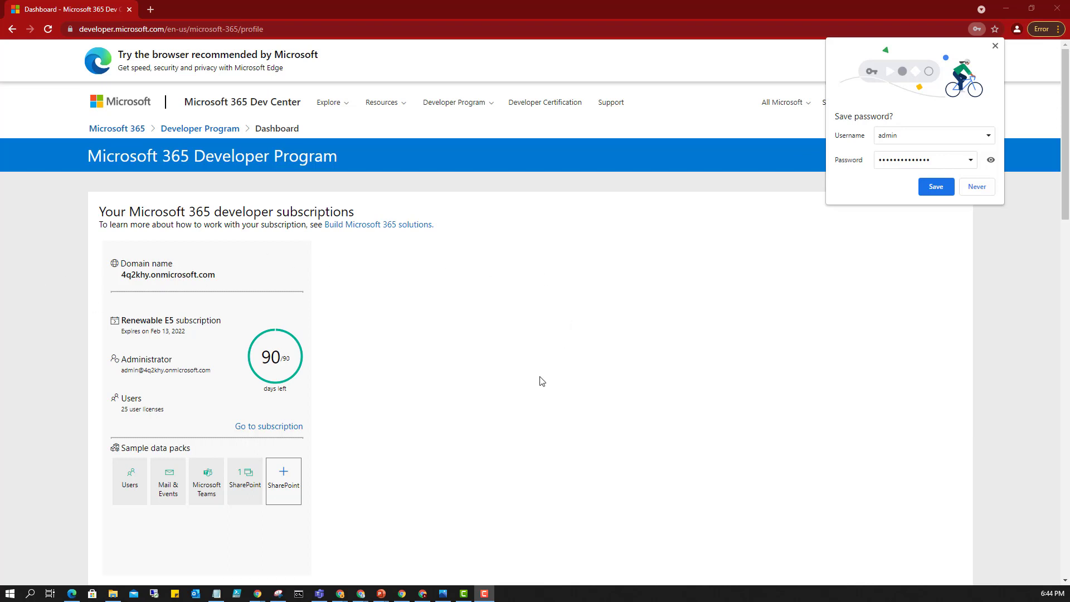
pyautogui.moveTo(89, 345)
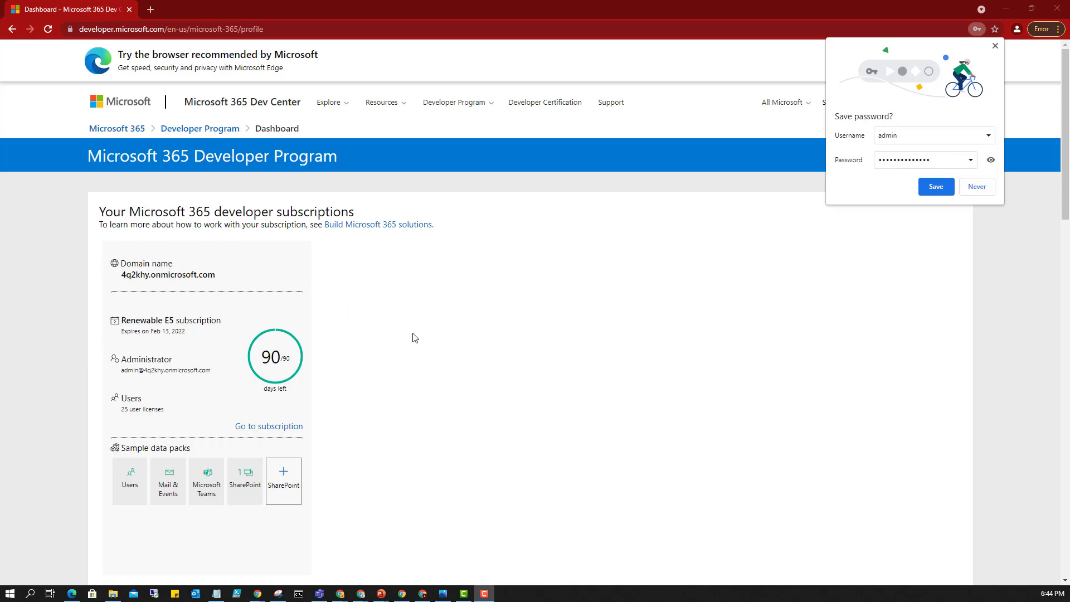
pyautogui.moveTo(439, 207)
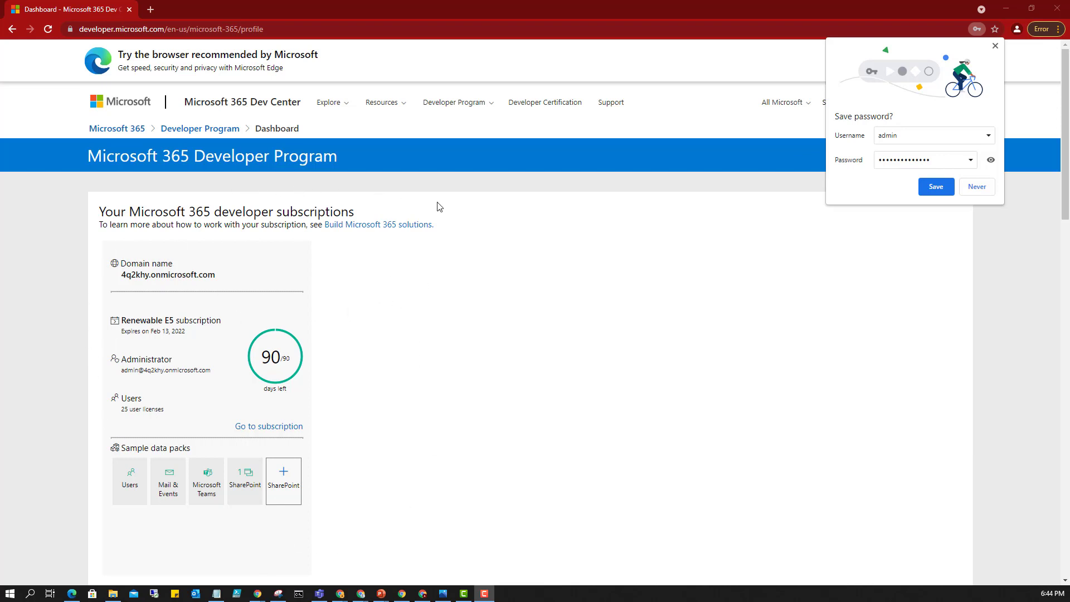
pyautogui.moveTo(355, 551)
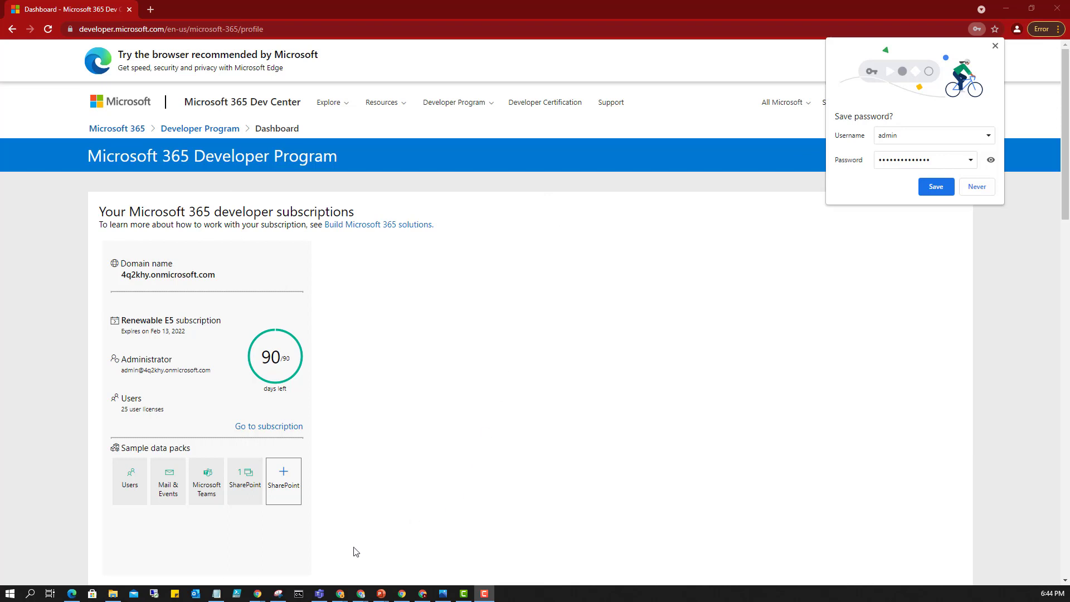
pyautogui.moveTo(375, 279)
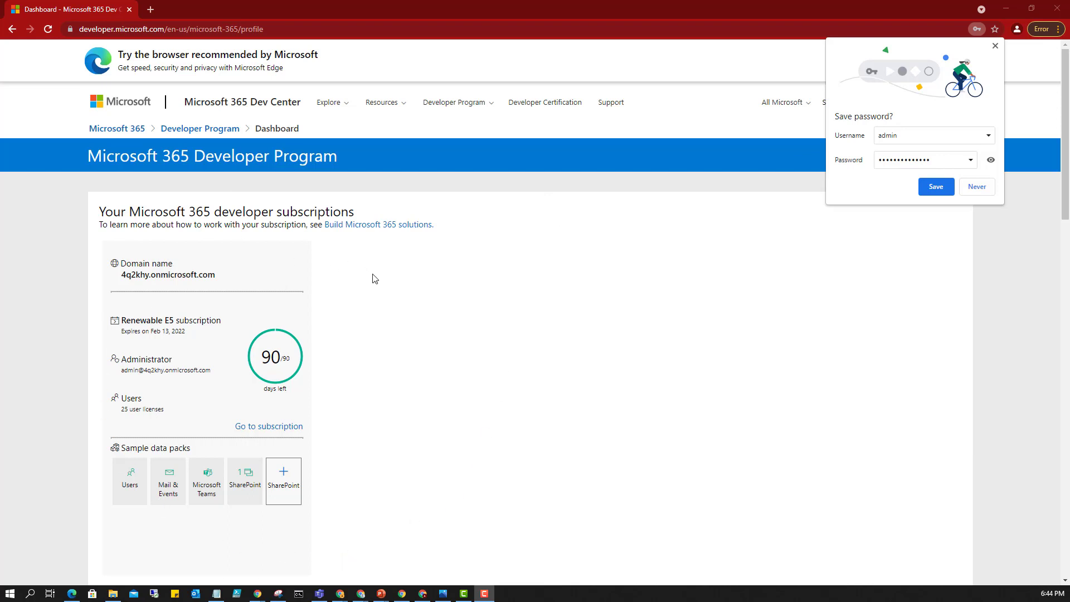
pyautogui.moveTo(325, 388)
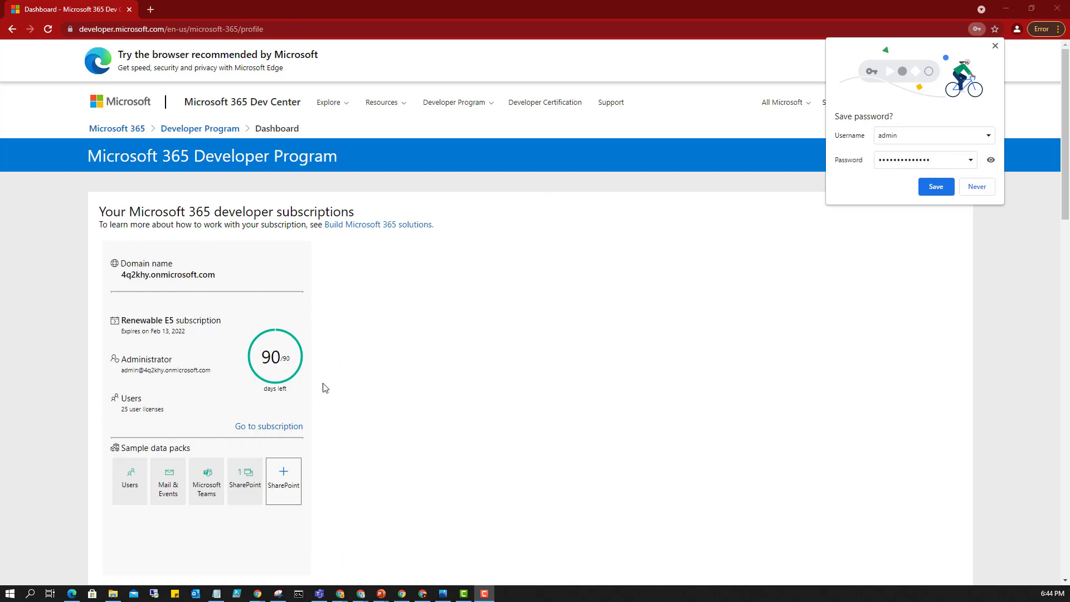
pyautogui.moveTo(283, 415)
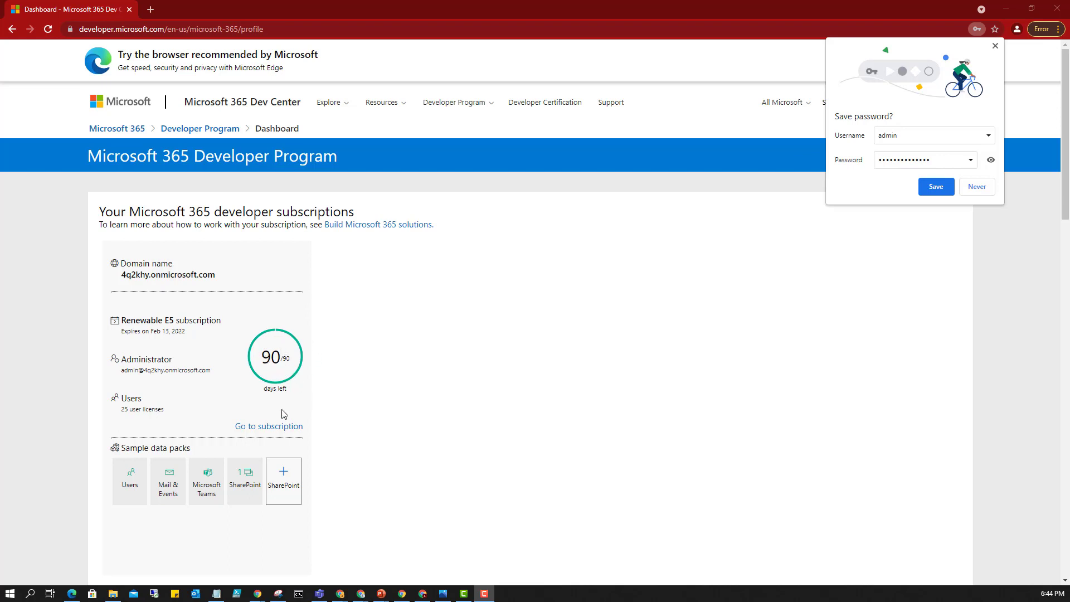
pyautogui.moveTo(374, 465)
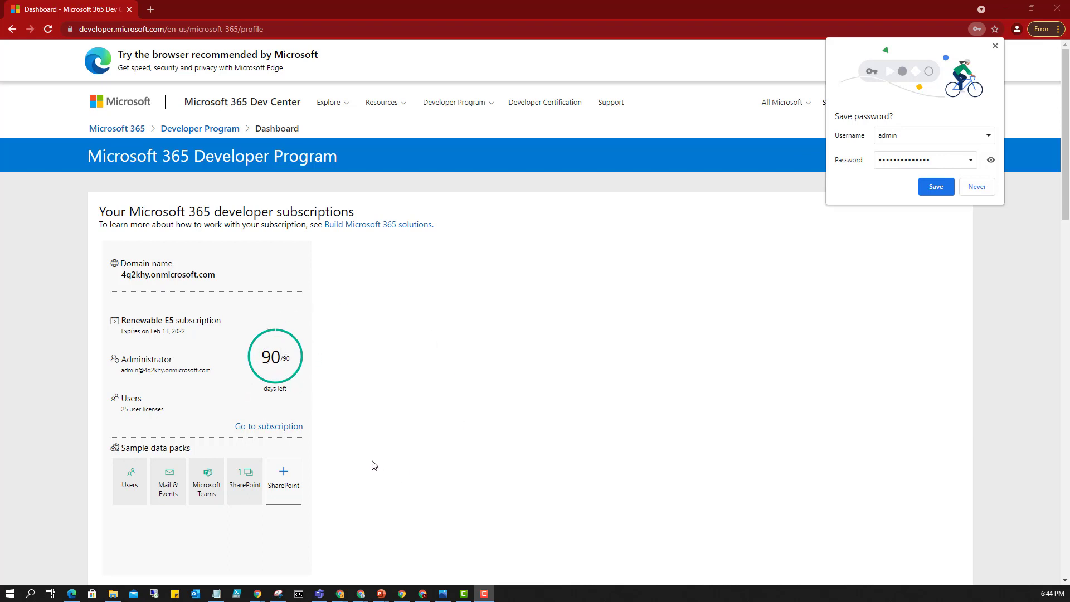
pyautogui.moveTo(135, 316)
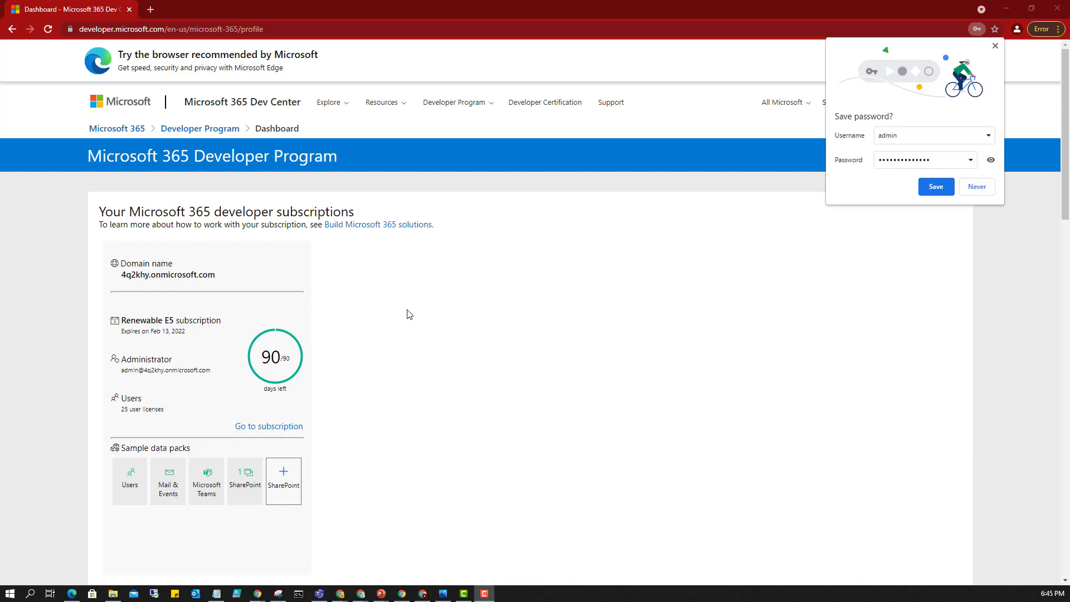
pyautogui.moveTo(281, 326)
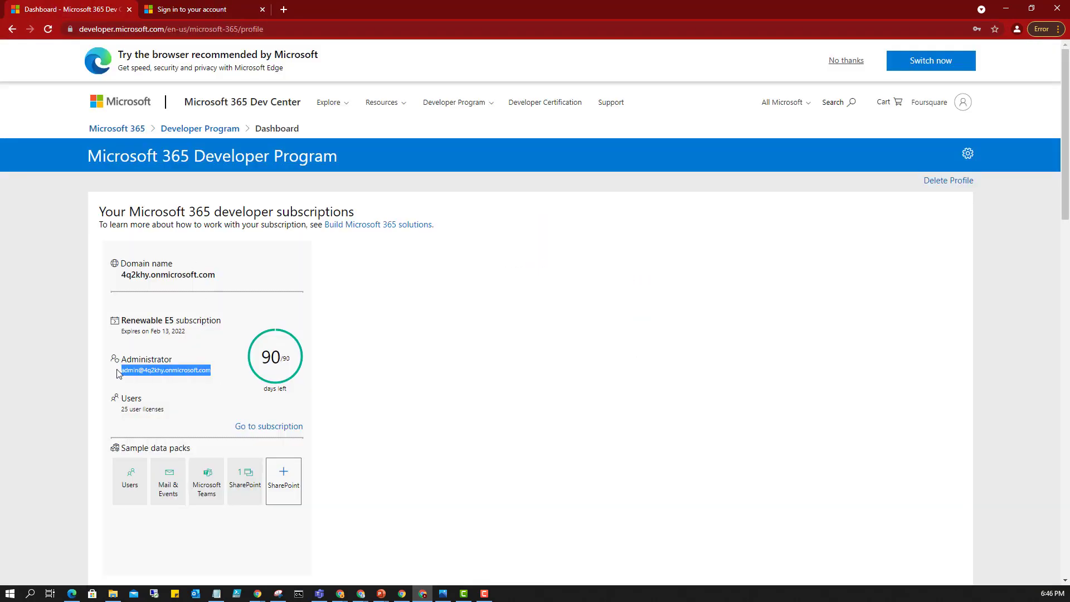
pyautogui.click(198, 9)
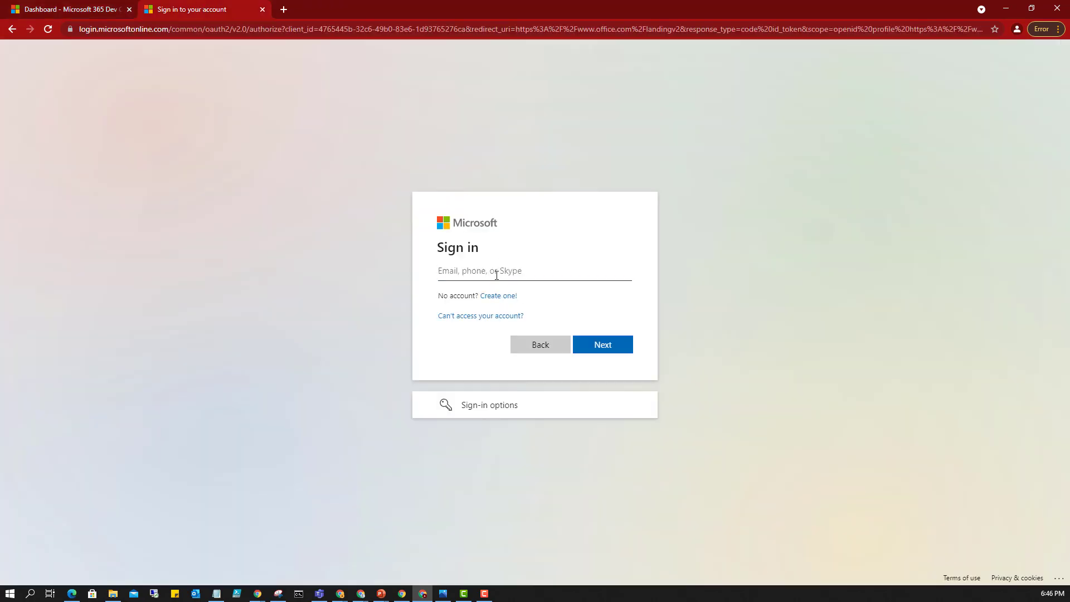
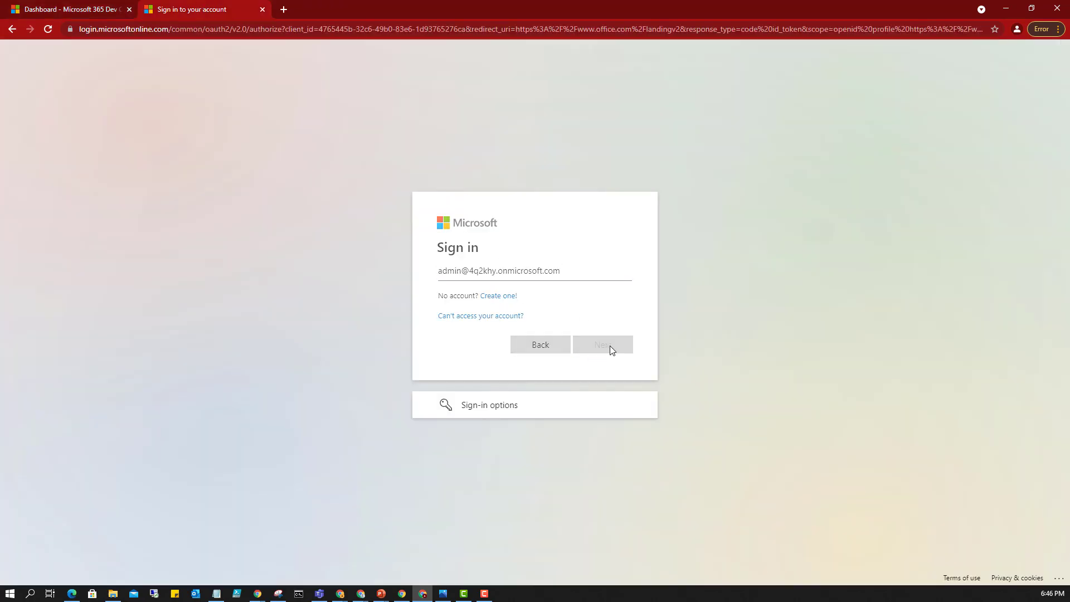
pyautogui.click(602, 344)
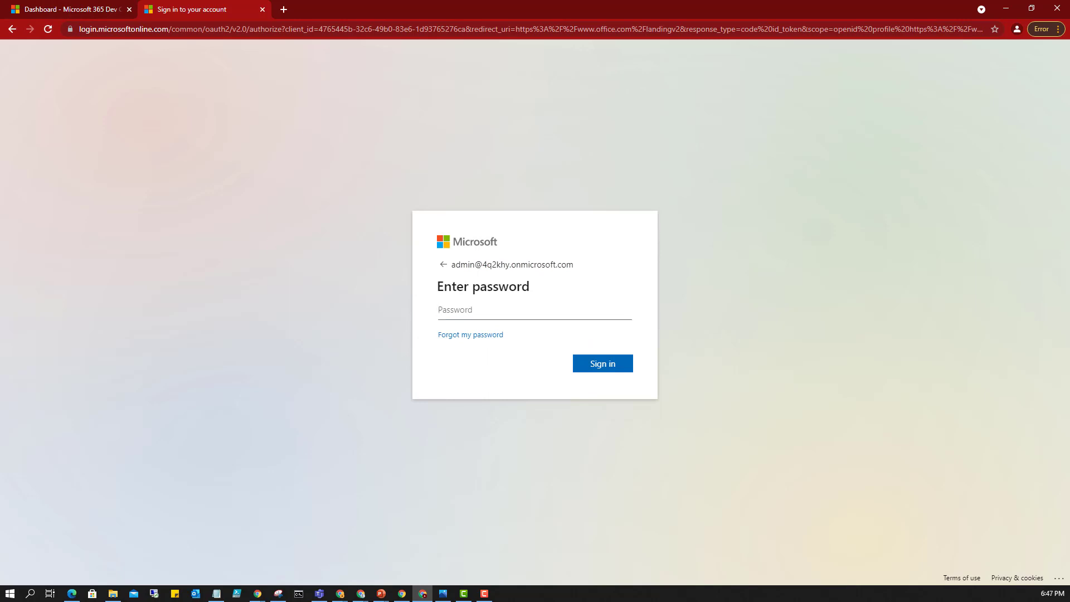
pyautogui.click(602, 363)
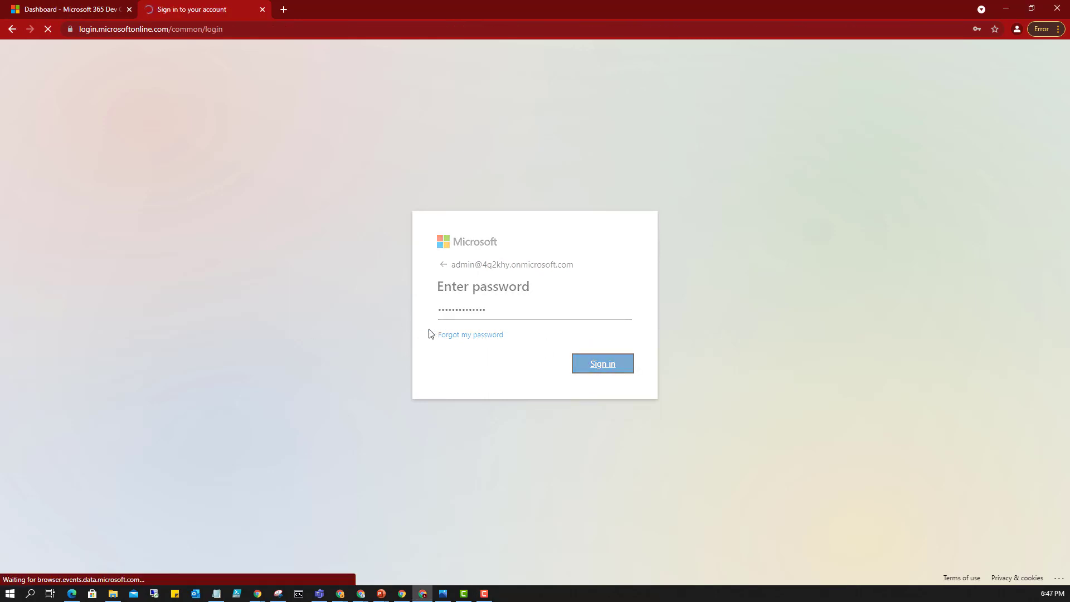
pyautogui.click(602, 363)
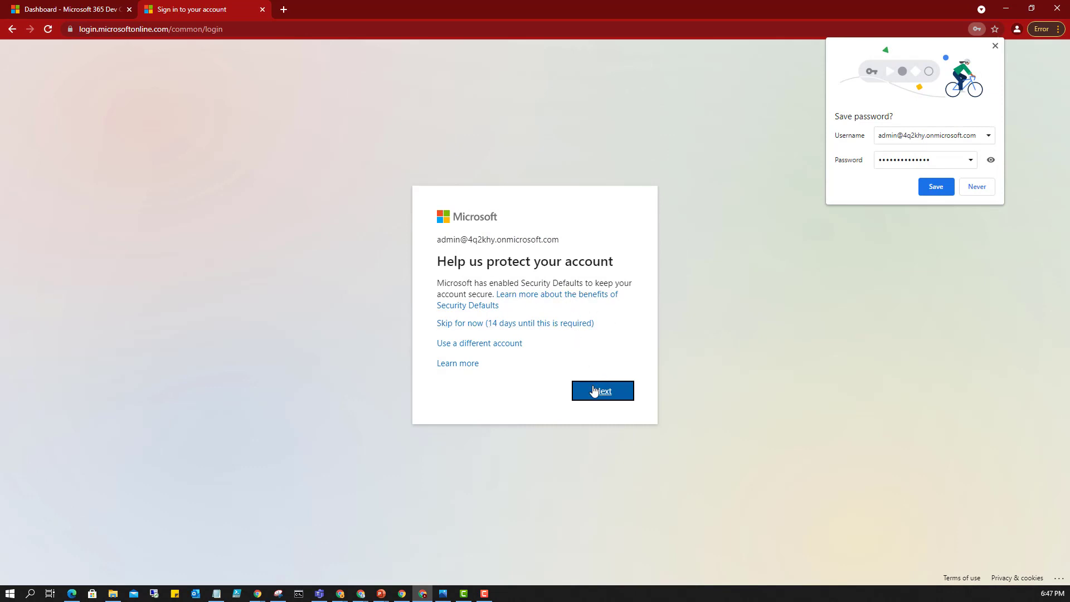
pyautogui.click(601, 390)
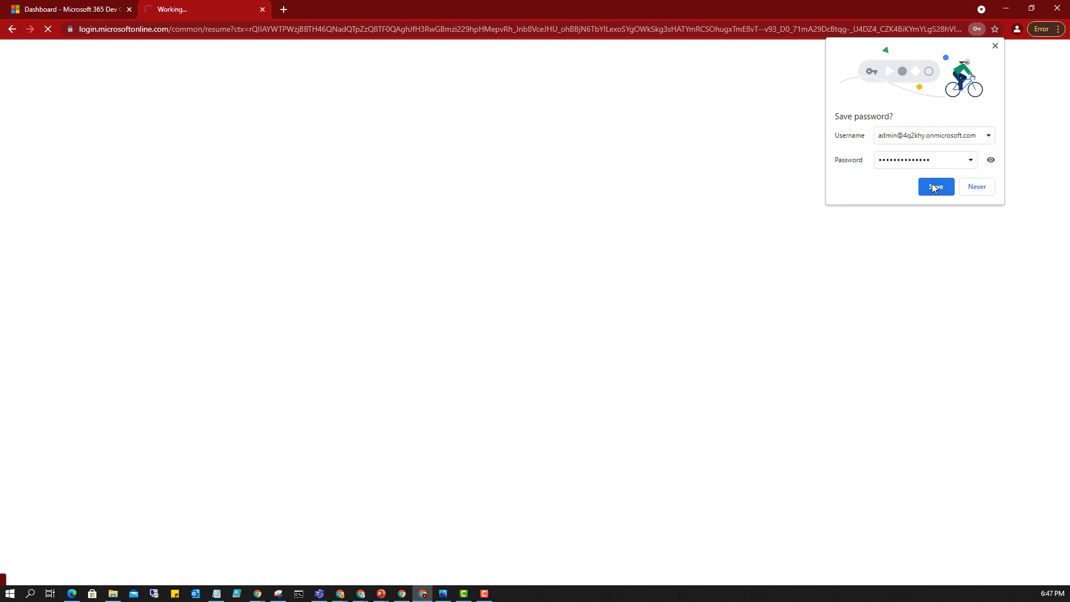
pyautogui.click(934, 187)
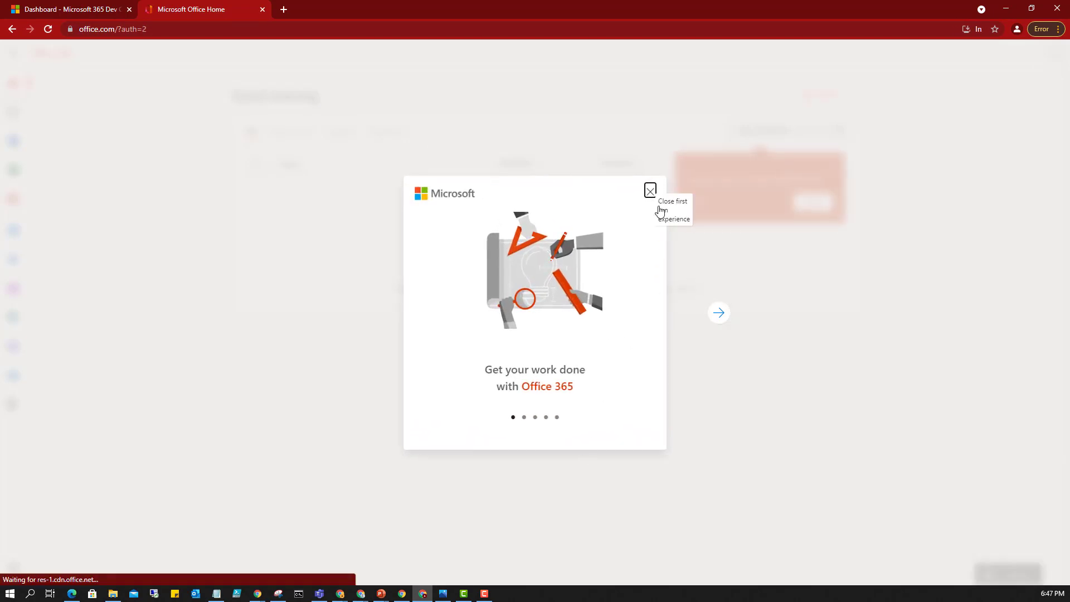
pyautogui.moveTo(649, 191)
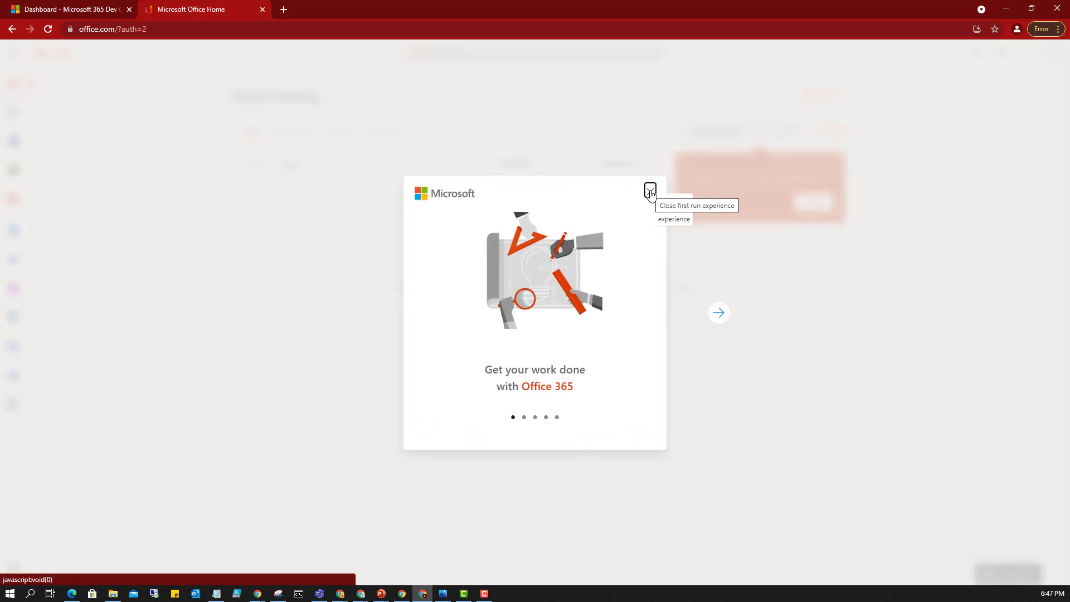
# Dismiss the welcome tour and show the All apps page from the app launcher.
pyautogui.click(648, 189)
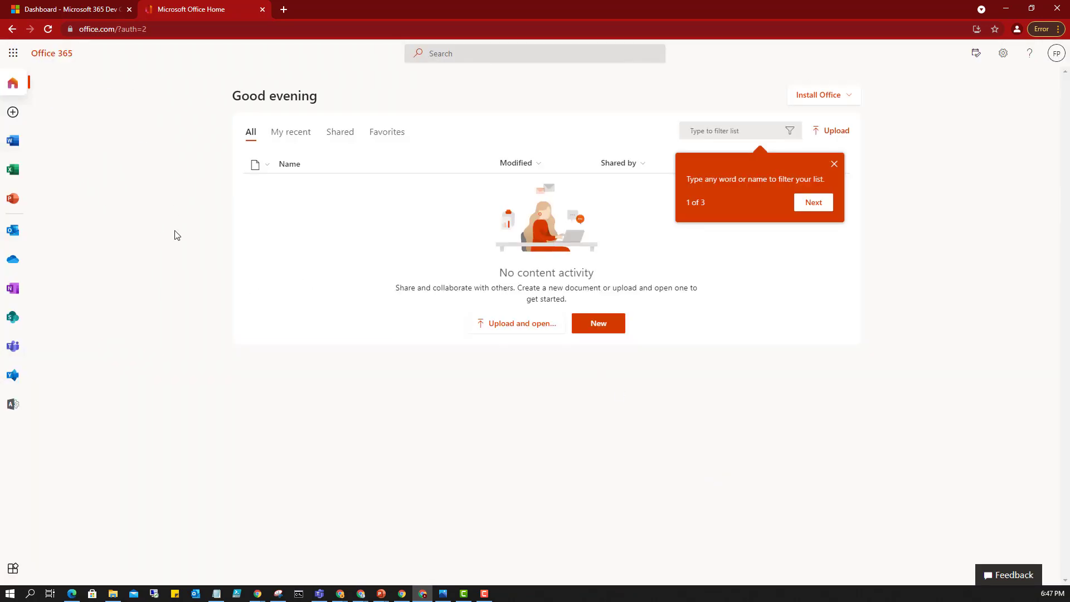
pyautogui.moveTo(14, 53)
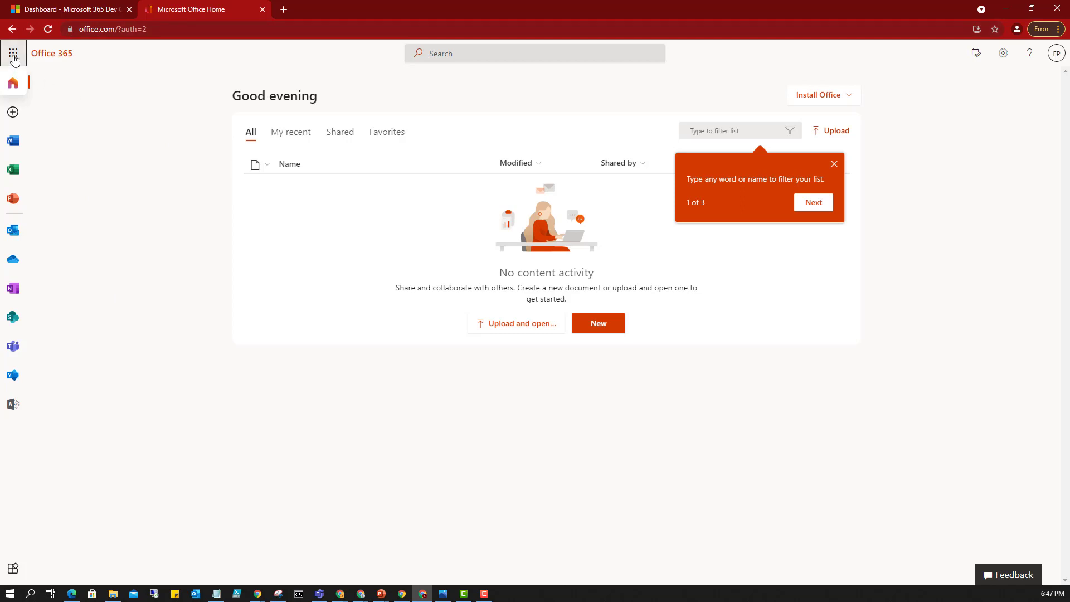
pyautogui.click(14, 54)
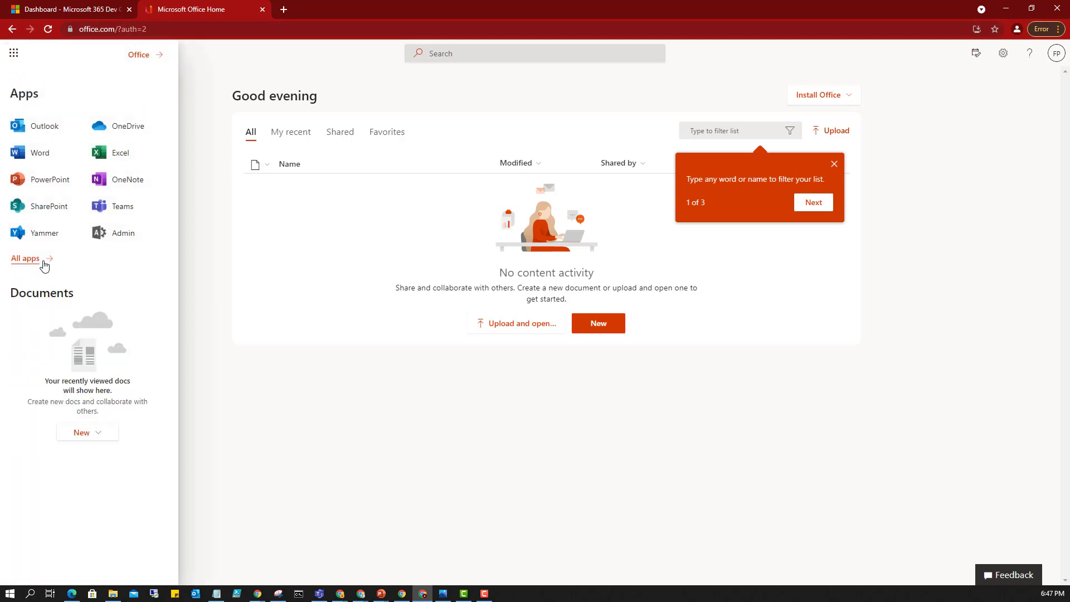
pyautogui.click(25, 258)
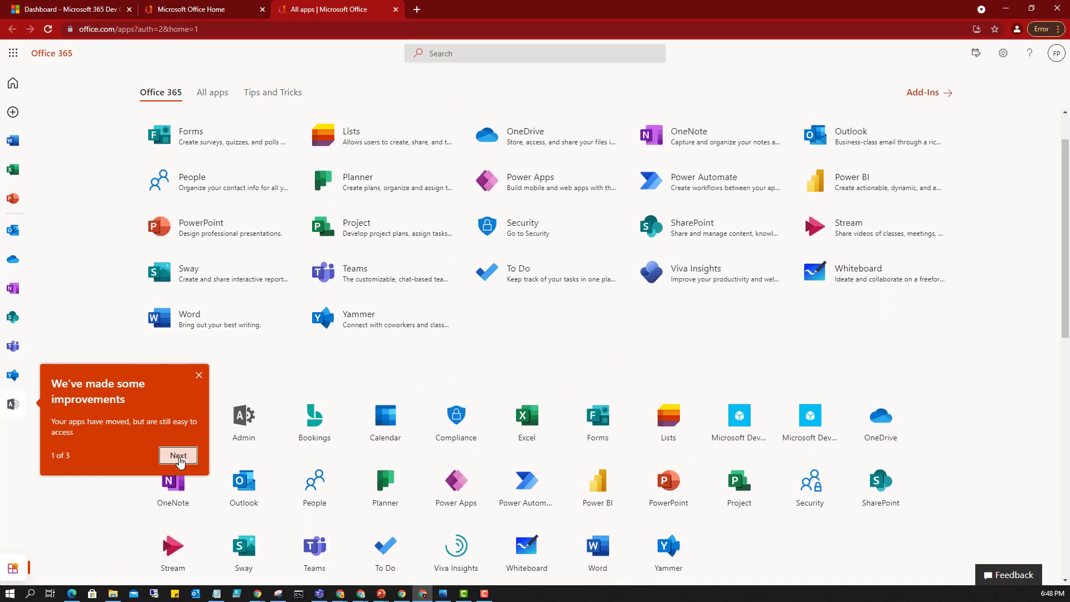
# Advance the improvements tip and launch Excel from the apps grid.
pyautogui.click(178, 455)
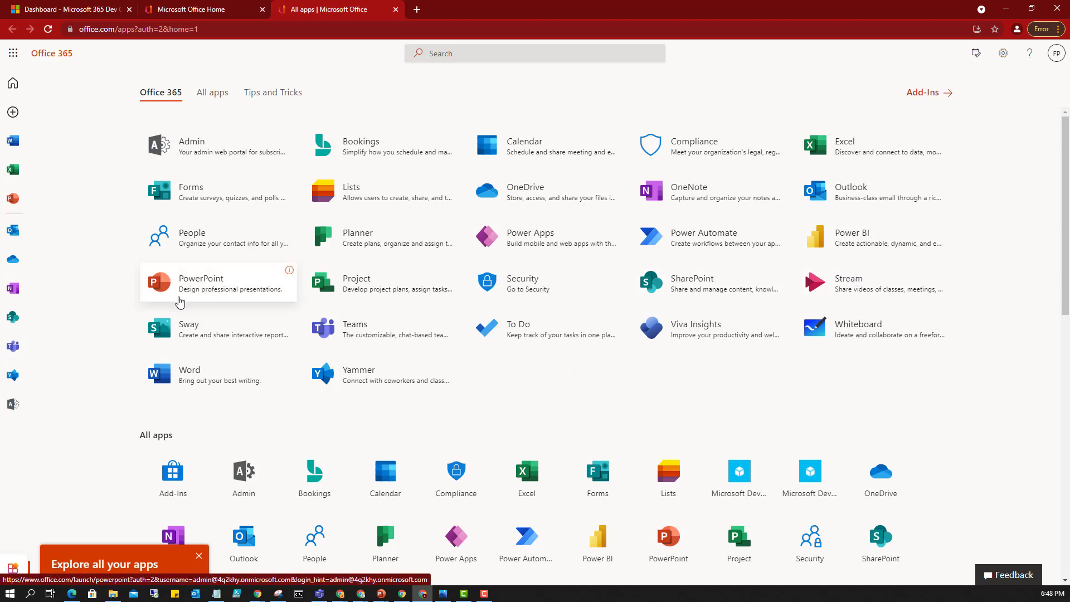
pyautogui.moveTo(862, 147)
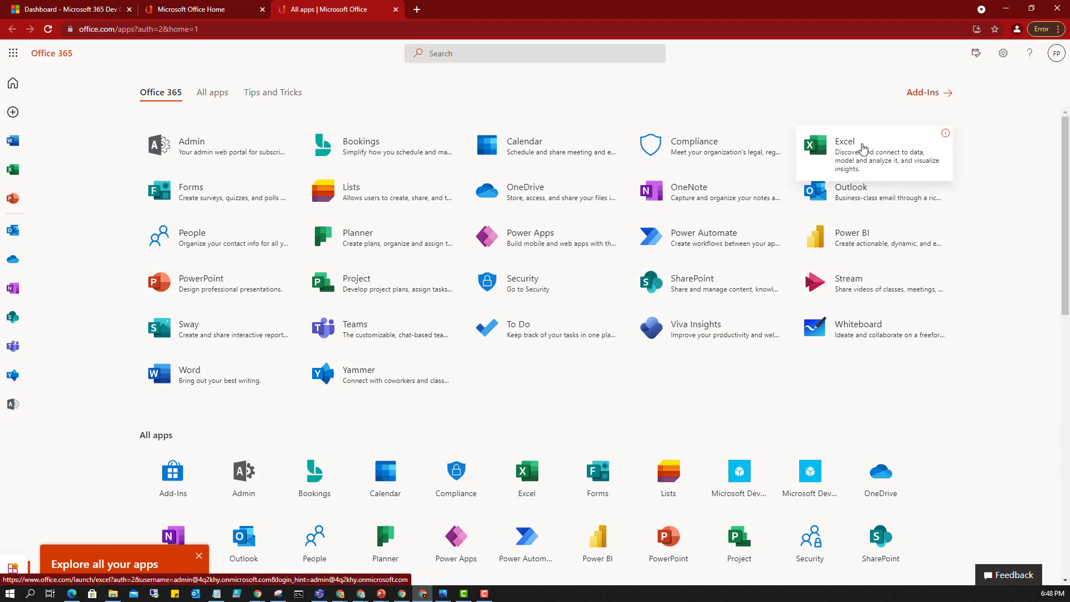
pyautogui.click(862, 145)
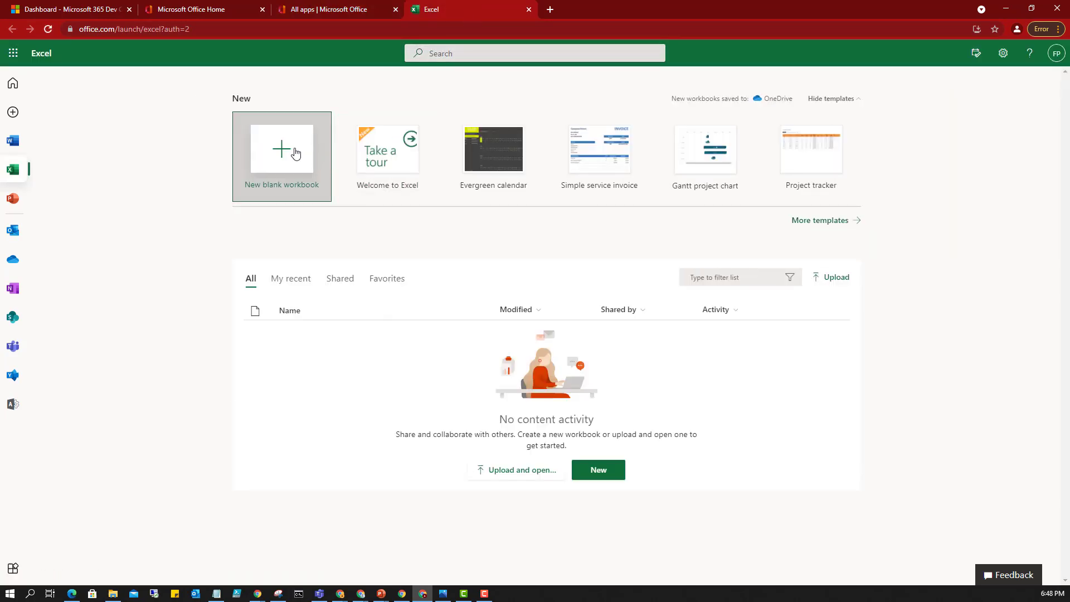
# Start a new blank workbook (Book 2), continuing past account protection and choosing to stay signed in.
pyautogui.click(282, 149)
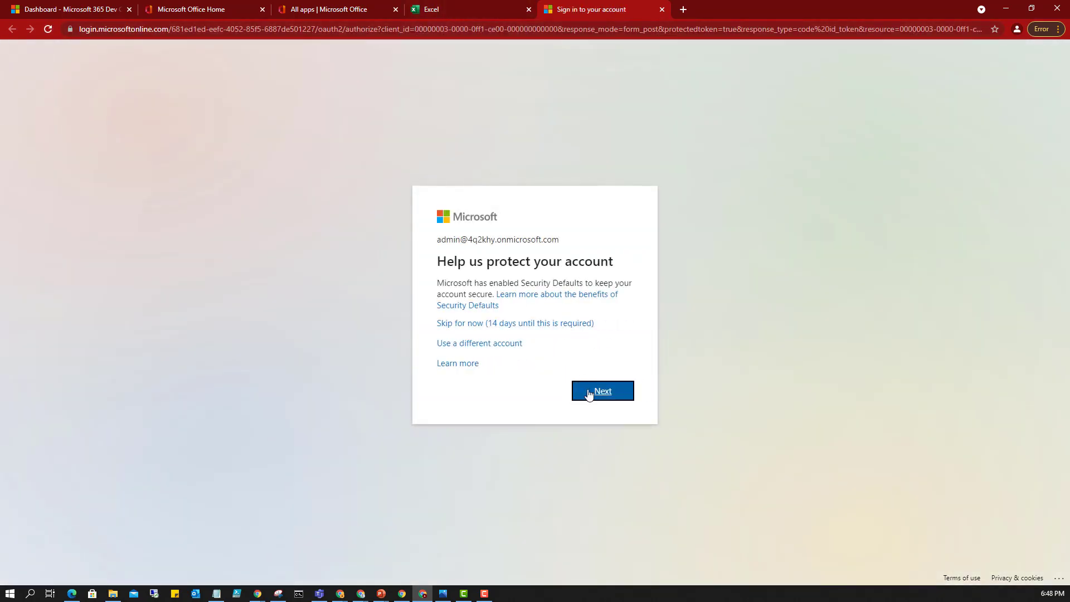
pyautogui.click(601, 390)
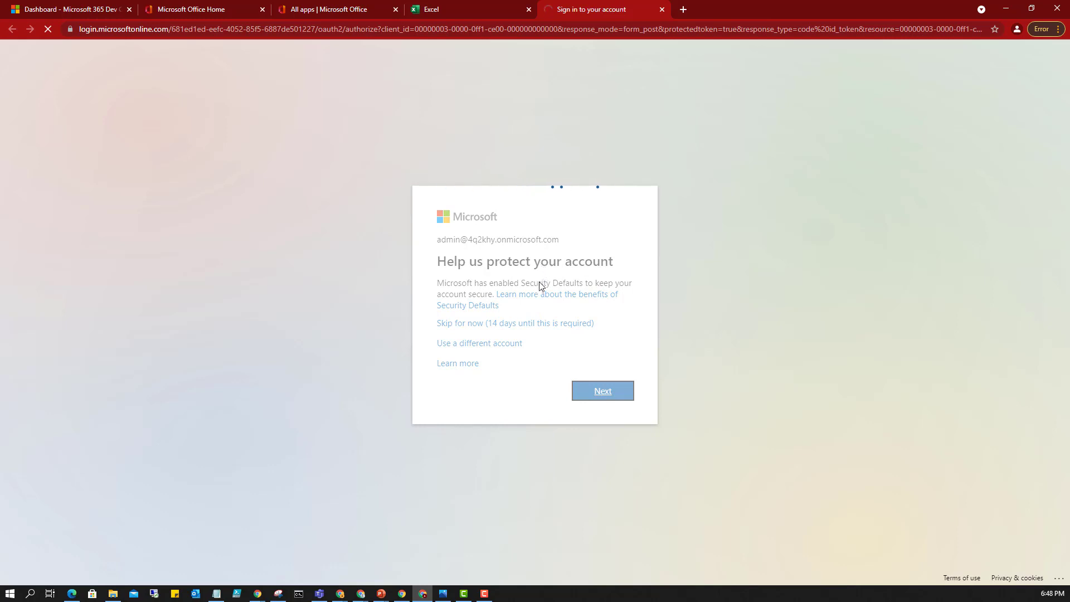
pyautogui.click(602, 390)
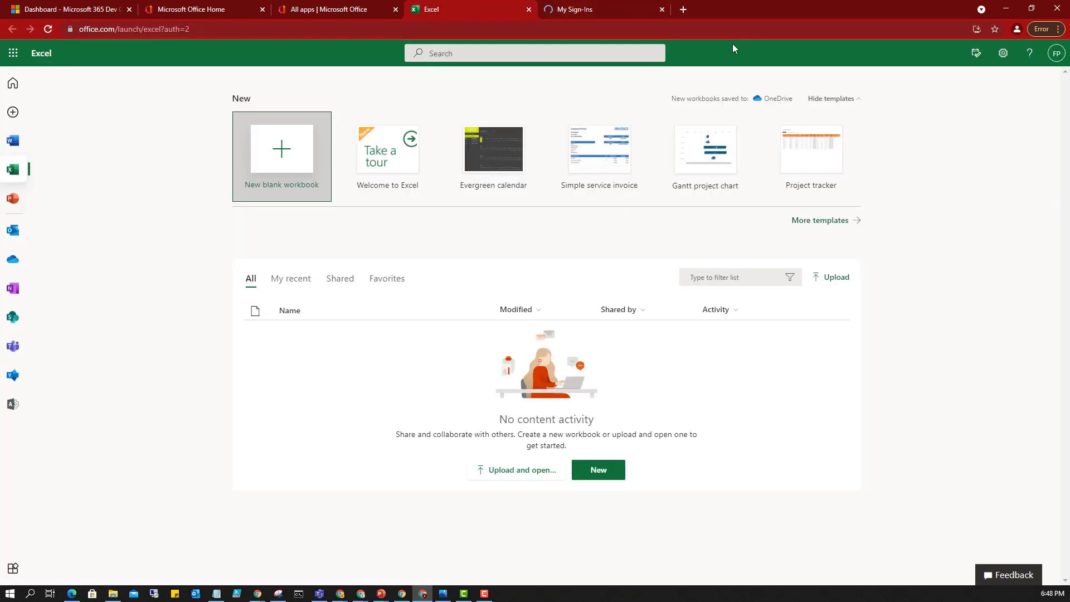
pyautogui.click(281, 148)
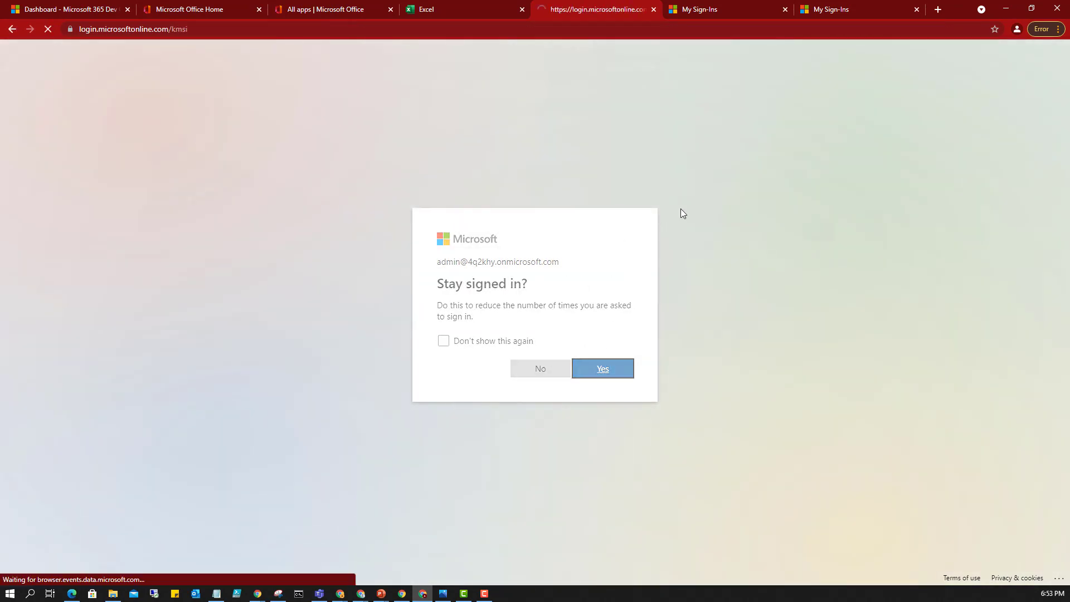
pyautogui.click(601, 369)
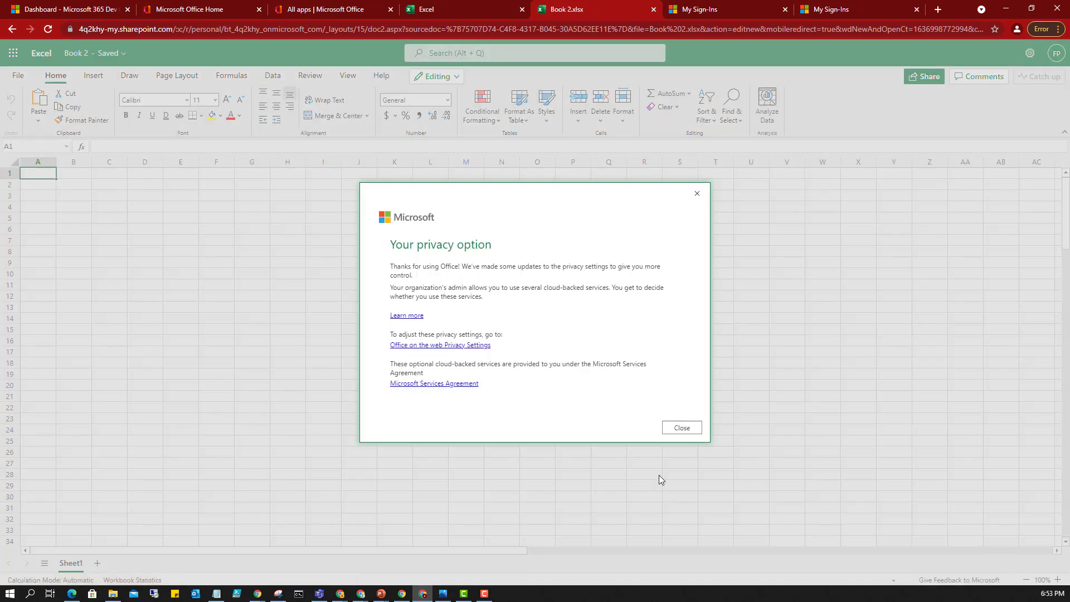
# Dismiss the 'Your privacy option' notice and return to the All apps page.
pyautogui.click(680, 427)
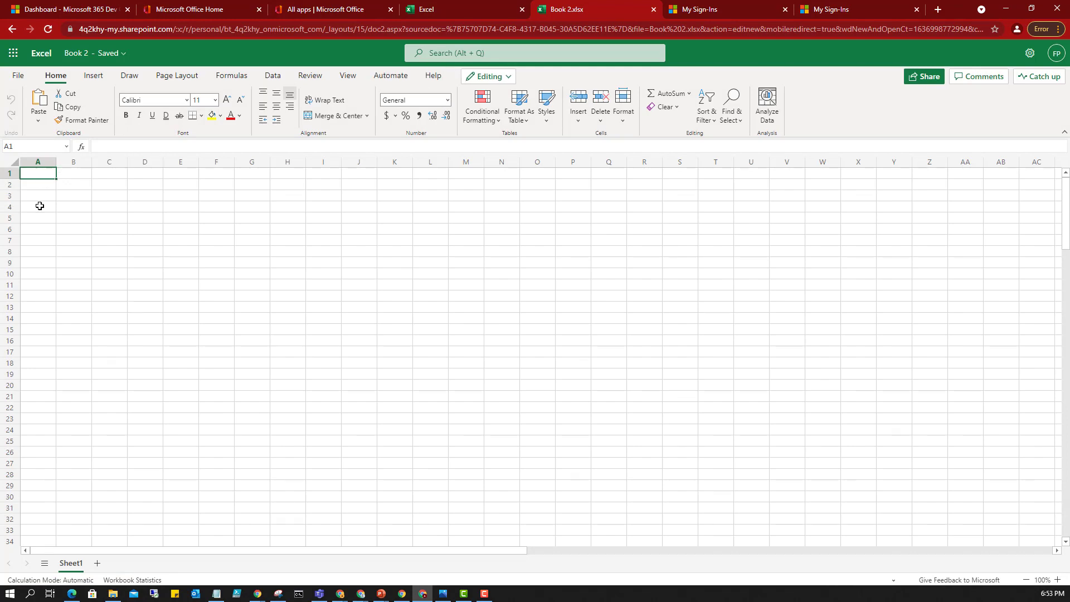
pyautogui.click(321, 9)
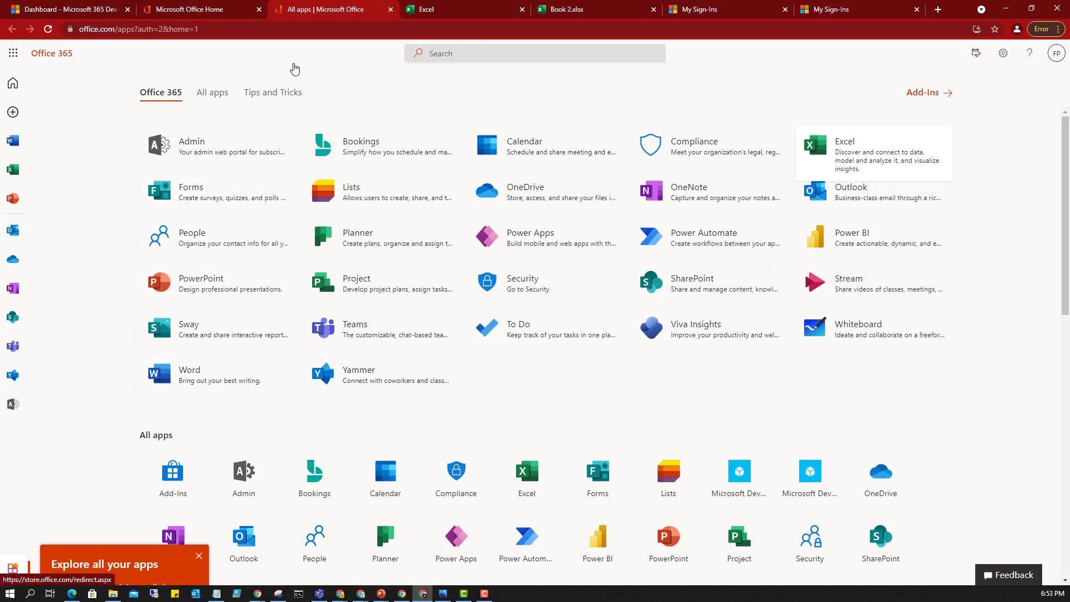
pyautogui.moveTo(384, 363)
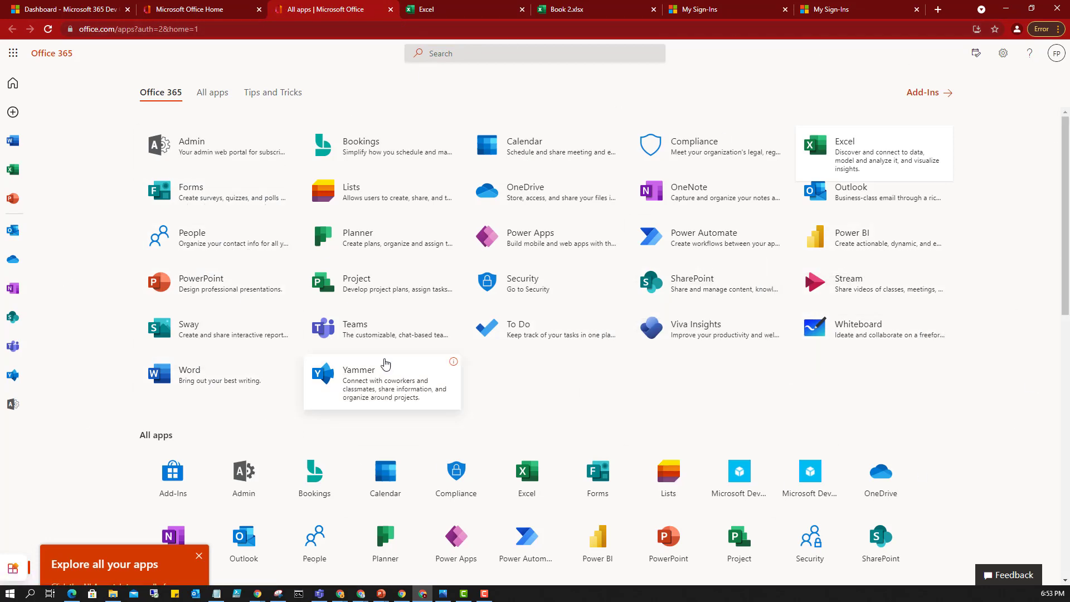
pyautogui.moveTo(688, 190)
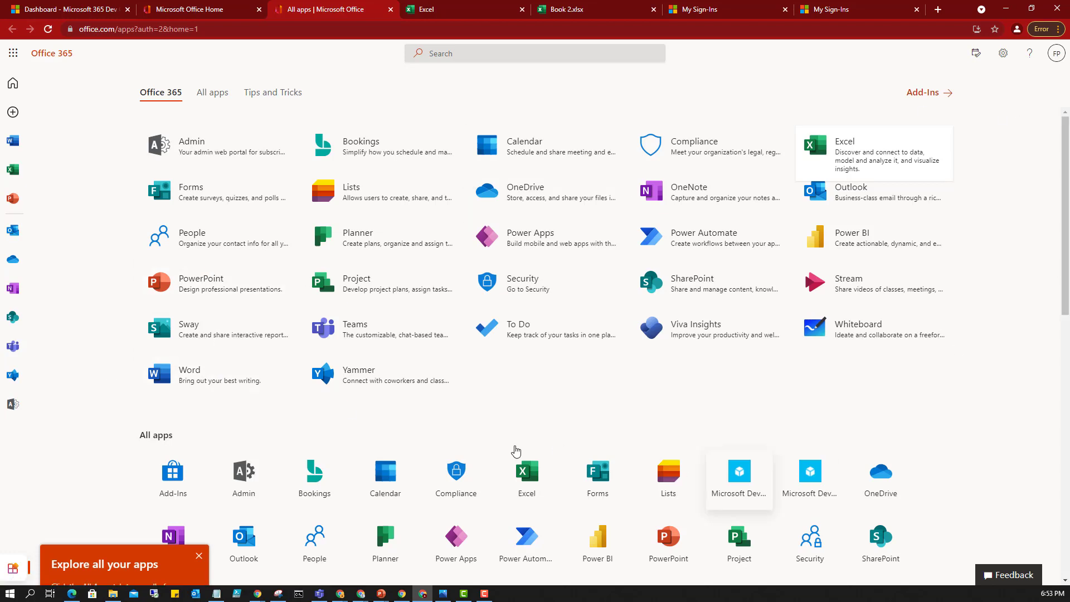
pyautogui.moveTo(220, 196)
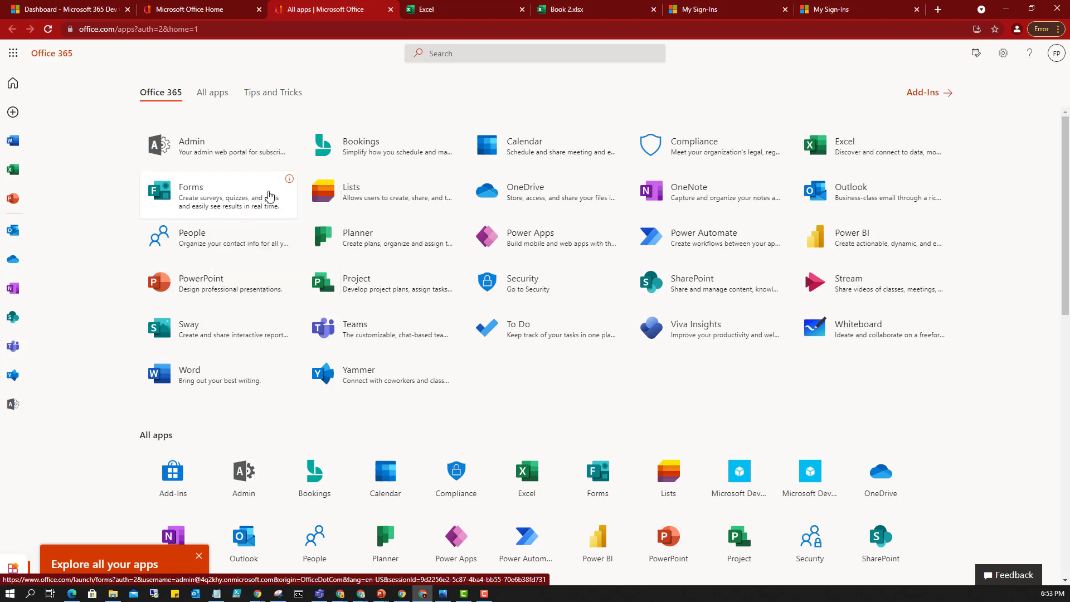
# Launch Microsoft Forms from the apps grid, opening a new untitled form.
pyautogui.click(191, 192)
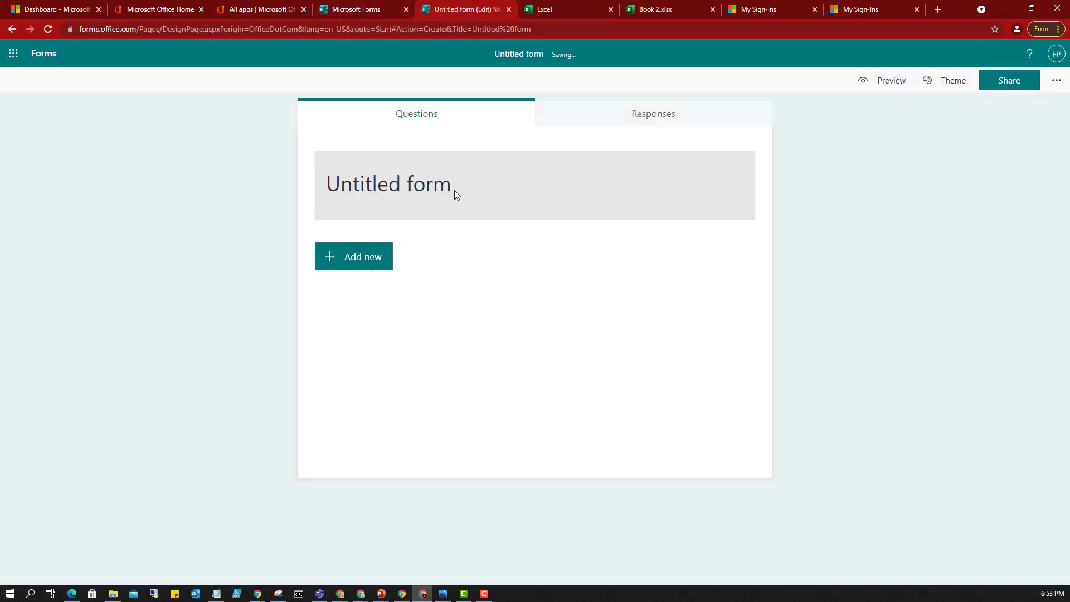
# View the Forms home page briefly, then return to the All apps page.
pyautogui.click(354, 256)
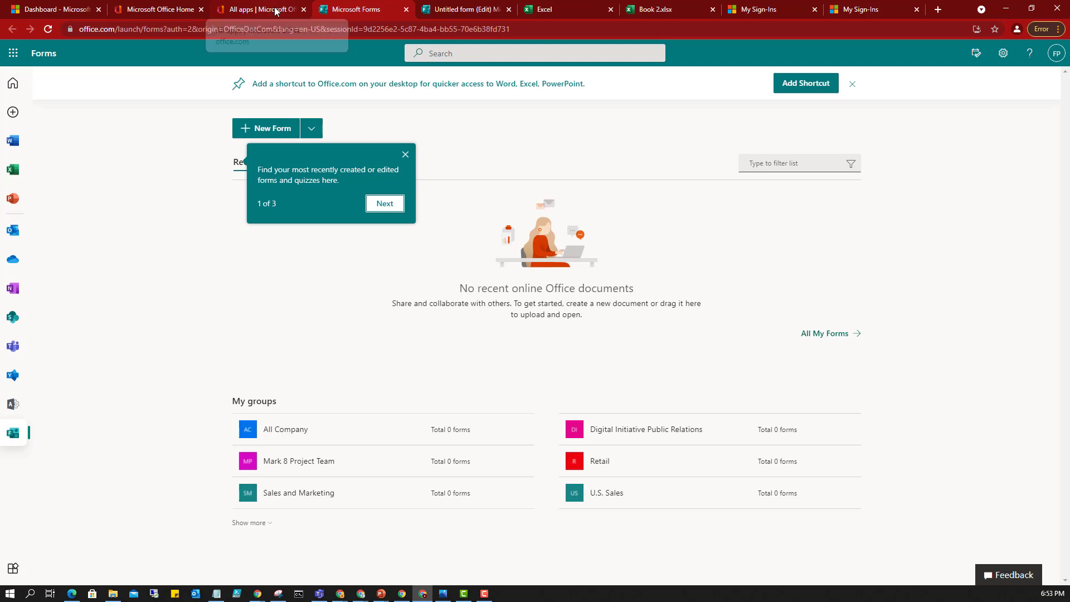
pyautogui.click(260, 9)
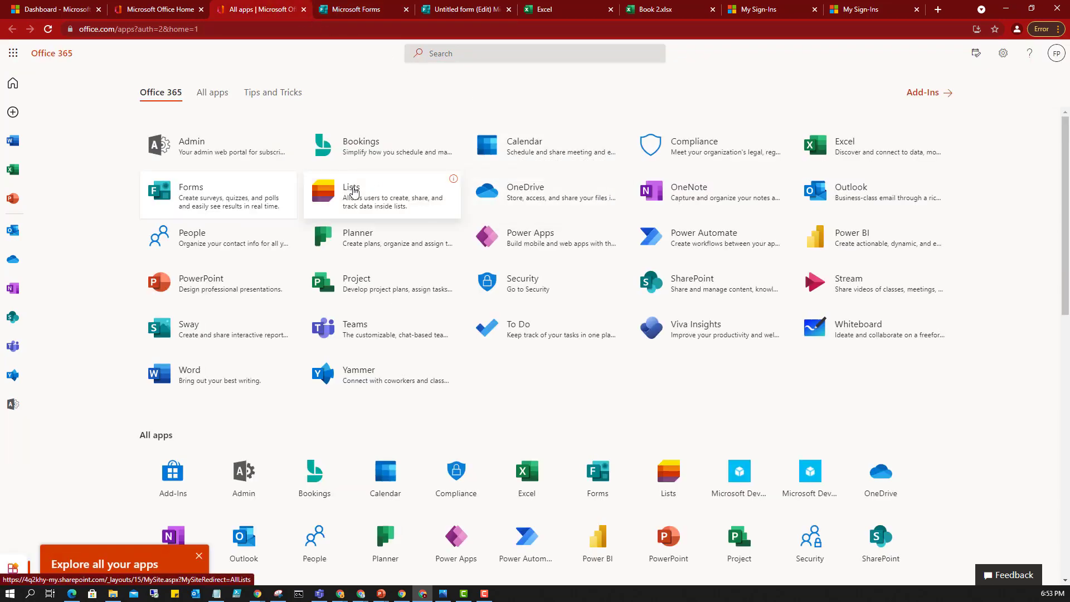
pyautogui.moveTo(353, 284)
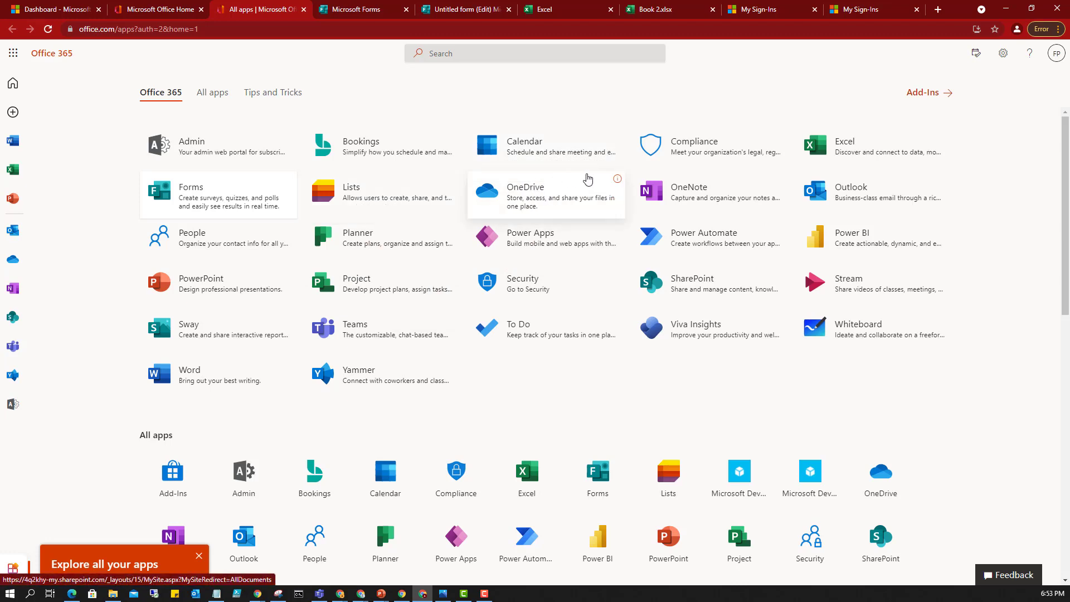
pyautogui.moveTo(716, 202)
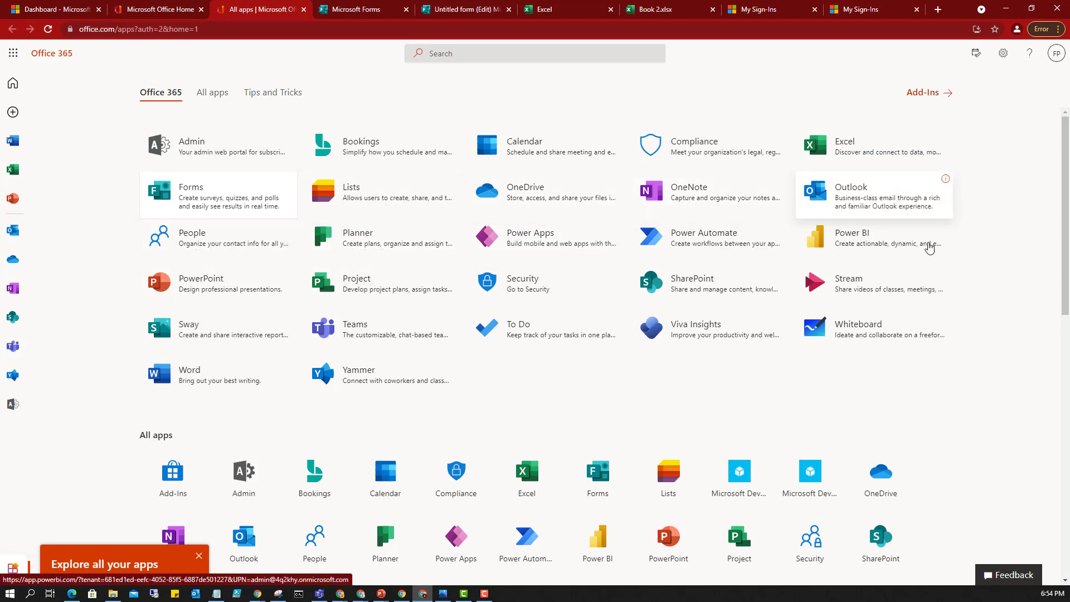
pyautogui.moveTo(363, 329)
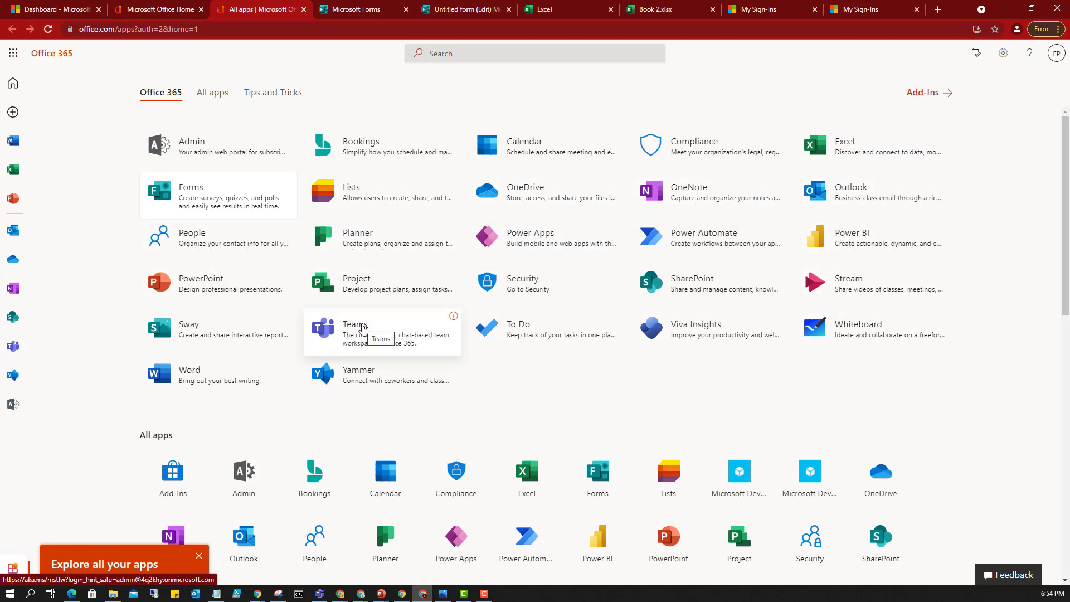
pyautogui.rightClick(362, 327)
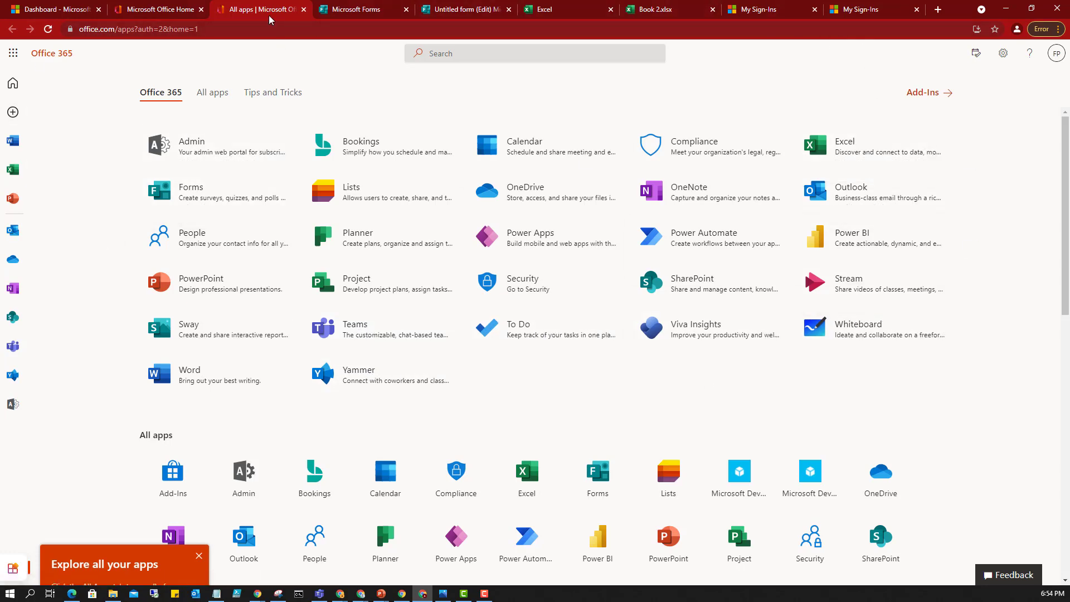
pyautogui.moveTo(159, 57)
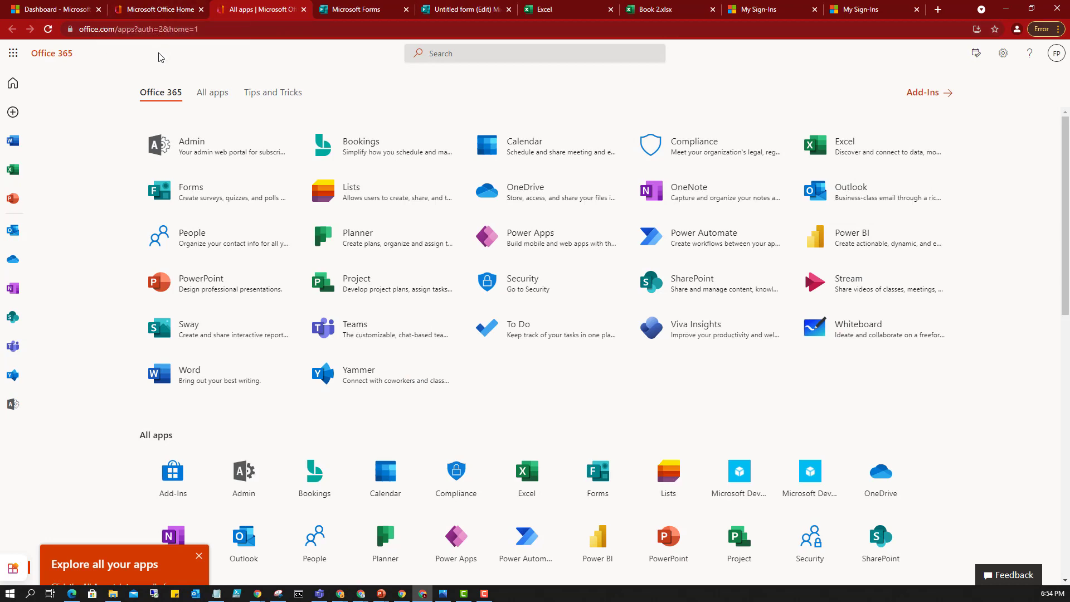
pyautogui.moveTo(980, 17)
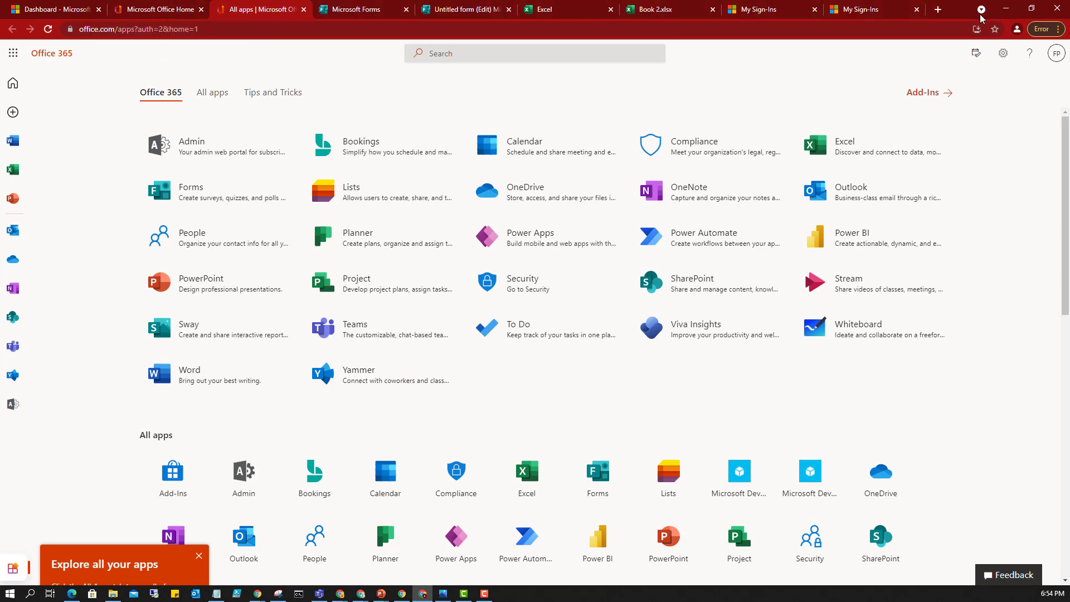
pyautogui.moveTo(965, 220)
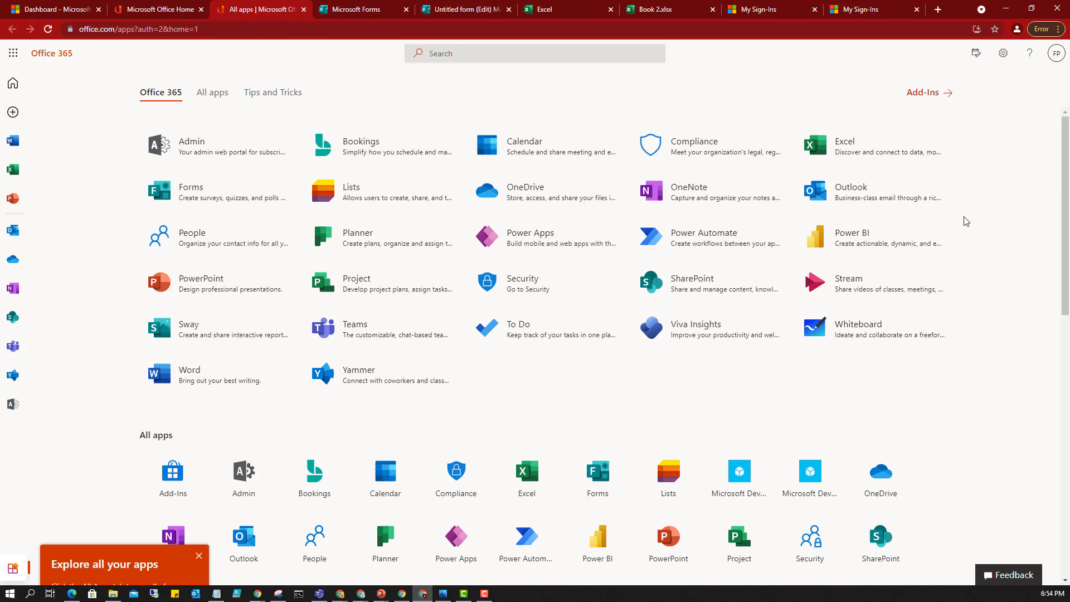
pyautogui.moveTo(690, 80)
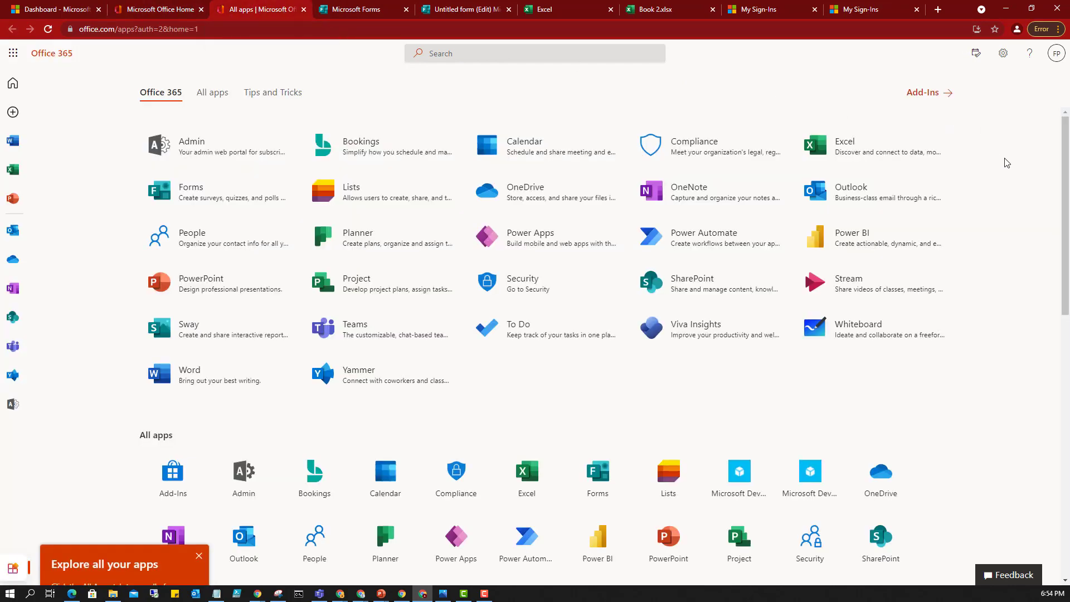
pyautogui.click(212, 93)
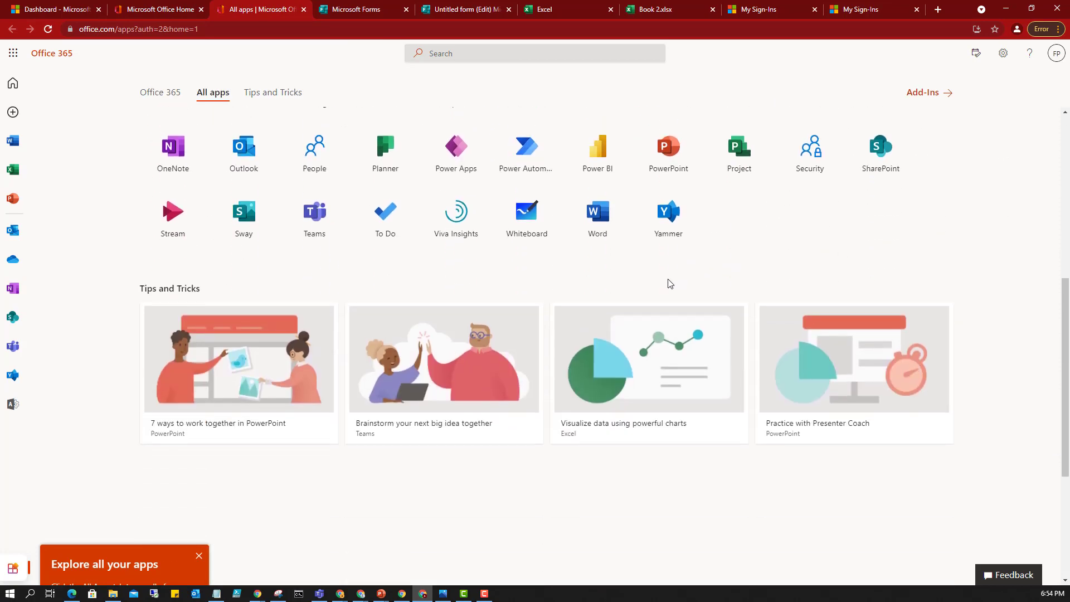
pyautogui.click(161, 92)
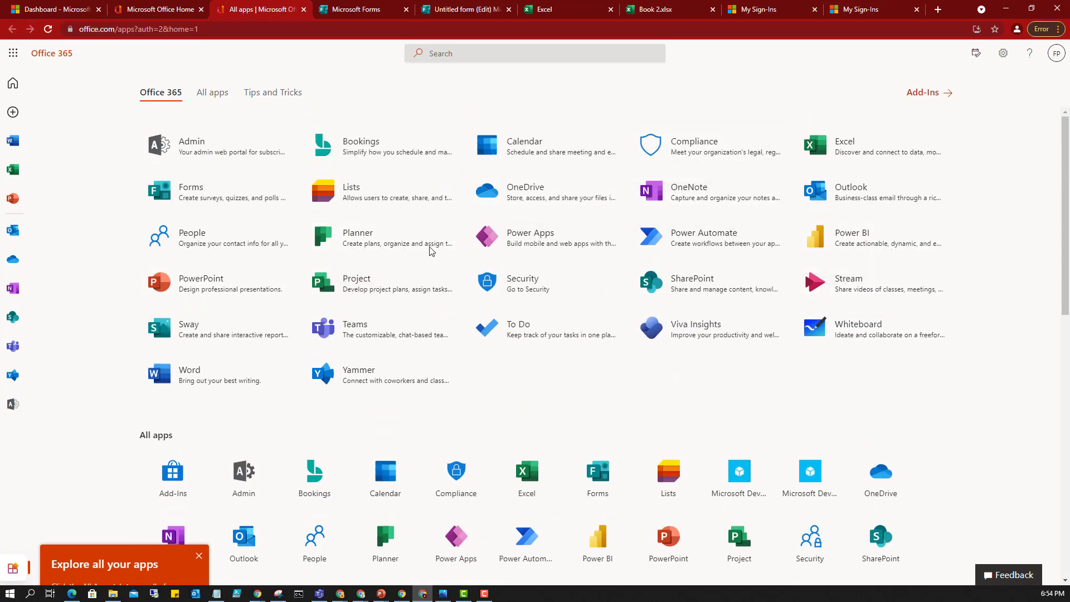
pyautogui.moveTo(99, 228)
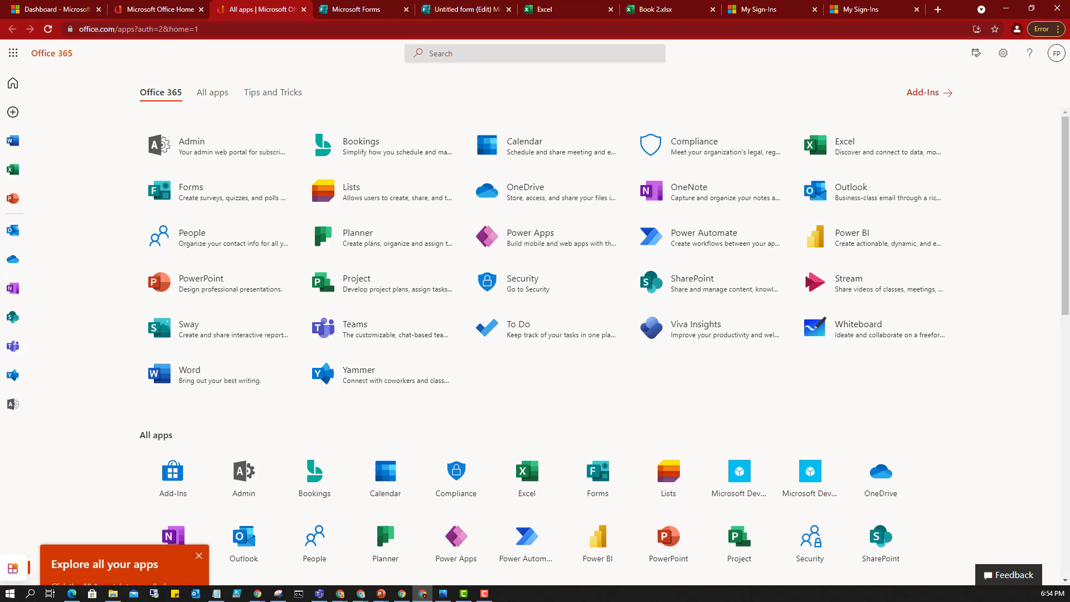
pyautogui.moveTo(382, 191)
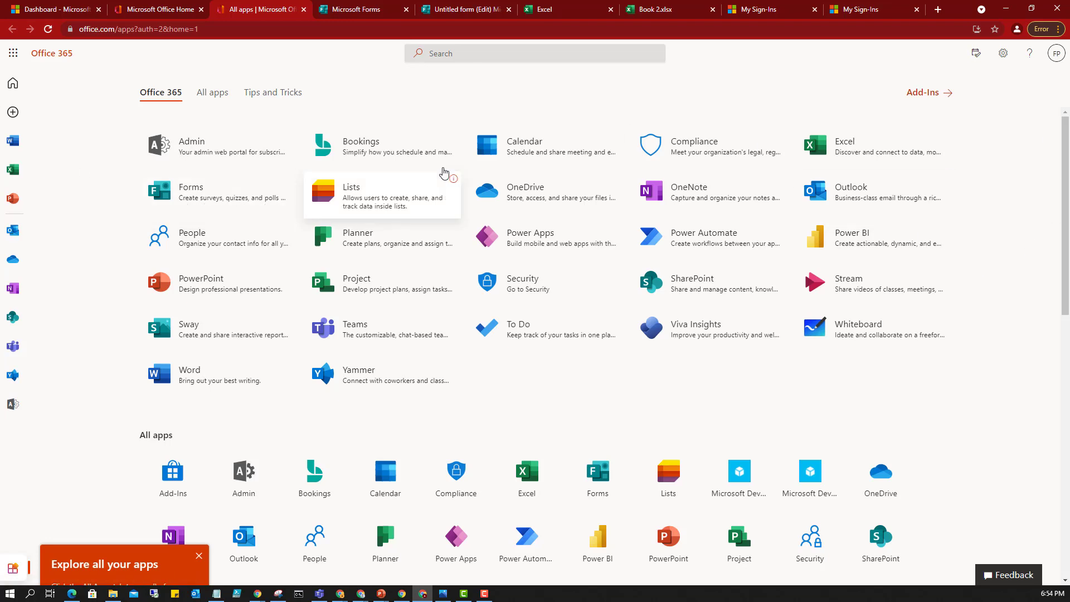